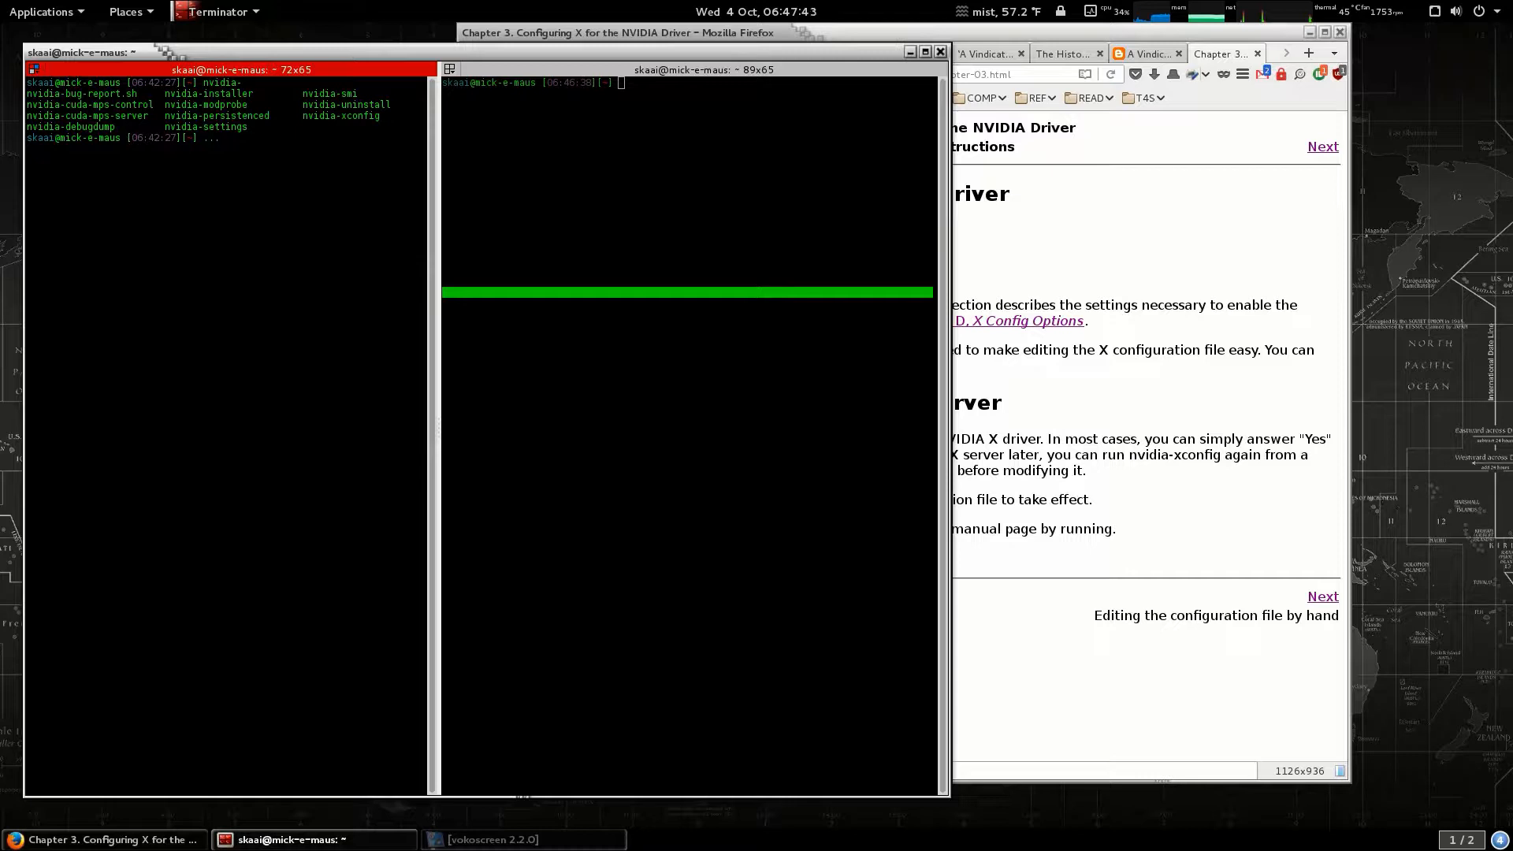
{"action": "mouse_move", "coordinate": [440, 201]}
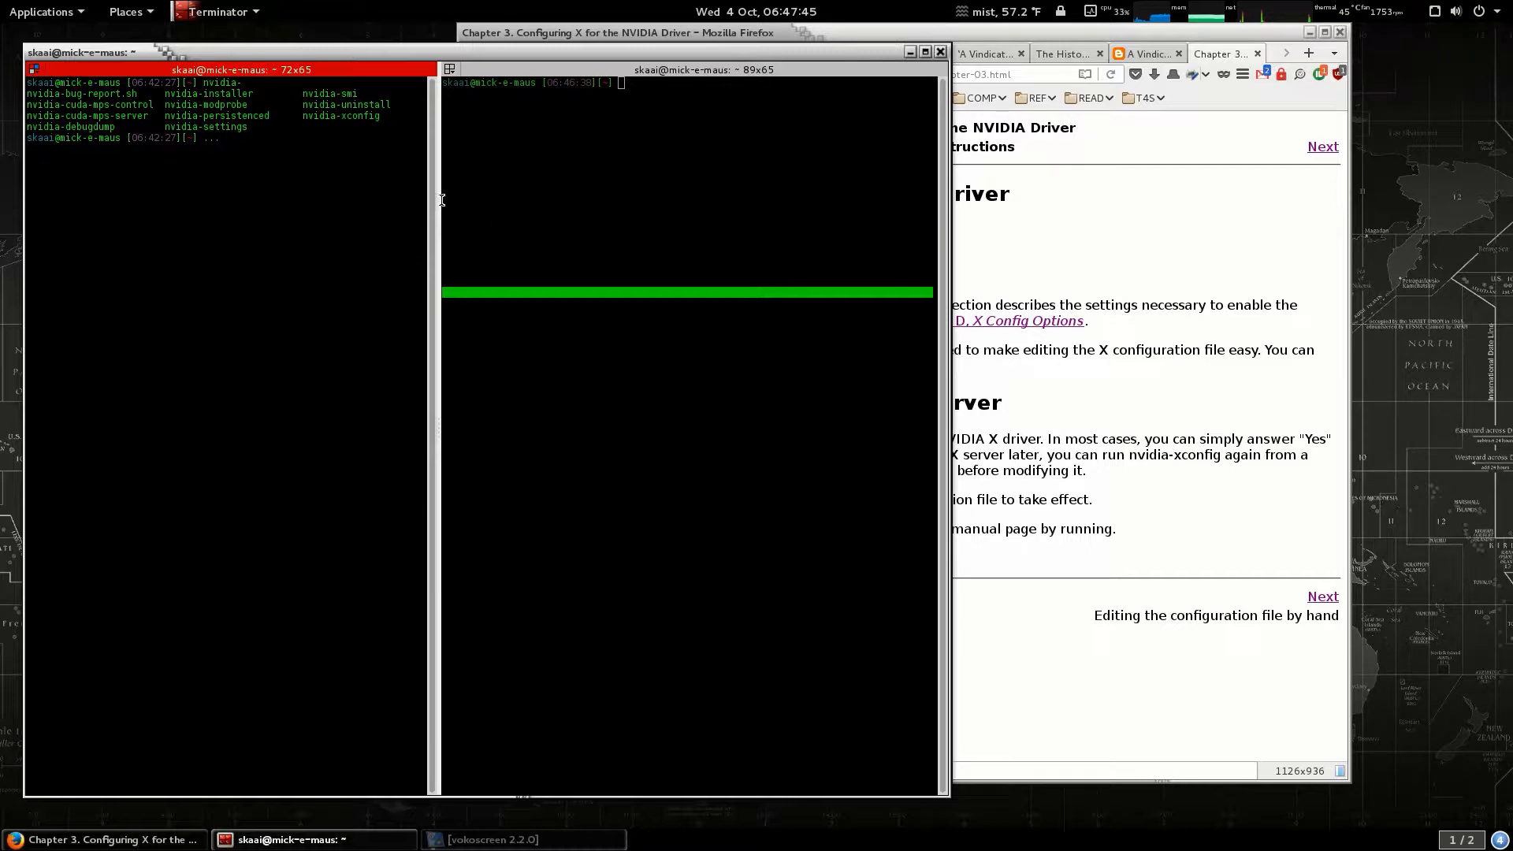
Drag the Terminator divider right, widening the left nvidia-commands pane to 77 columns
{"action": "left_click_drag", "start_coordinate": [440, 201], "coordinate": [469, 201]}
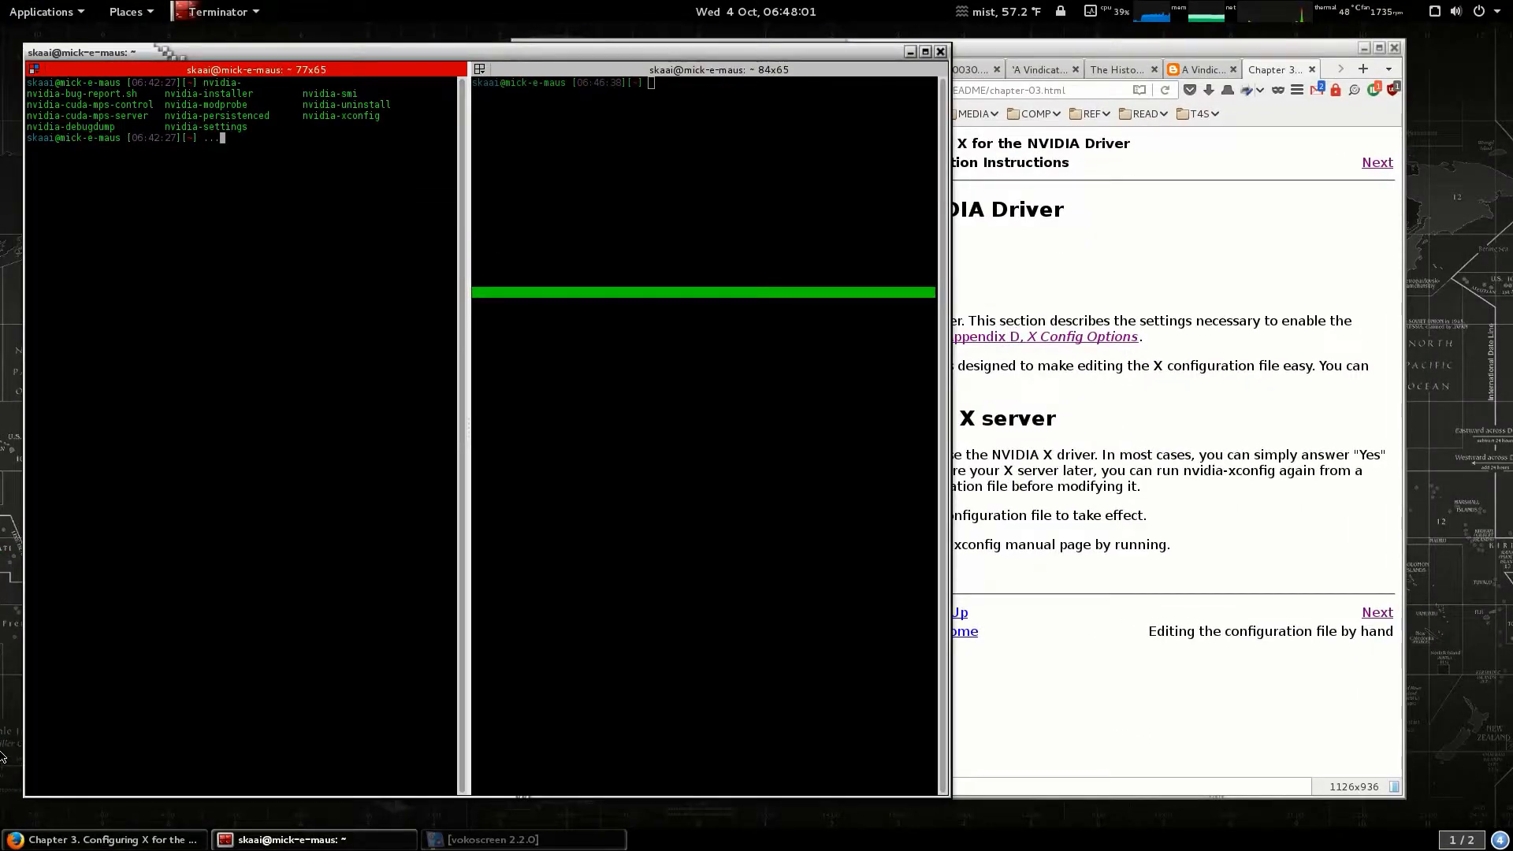
{"action": "mouse_move", "coordinate": [5, 414]}
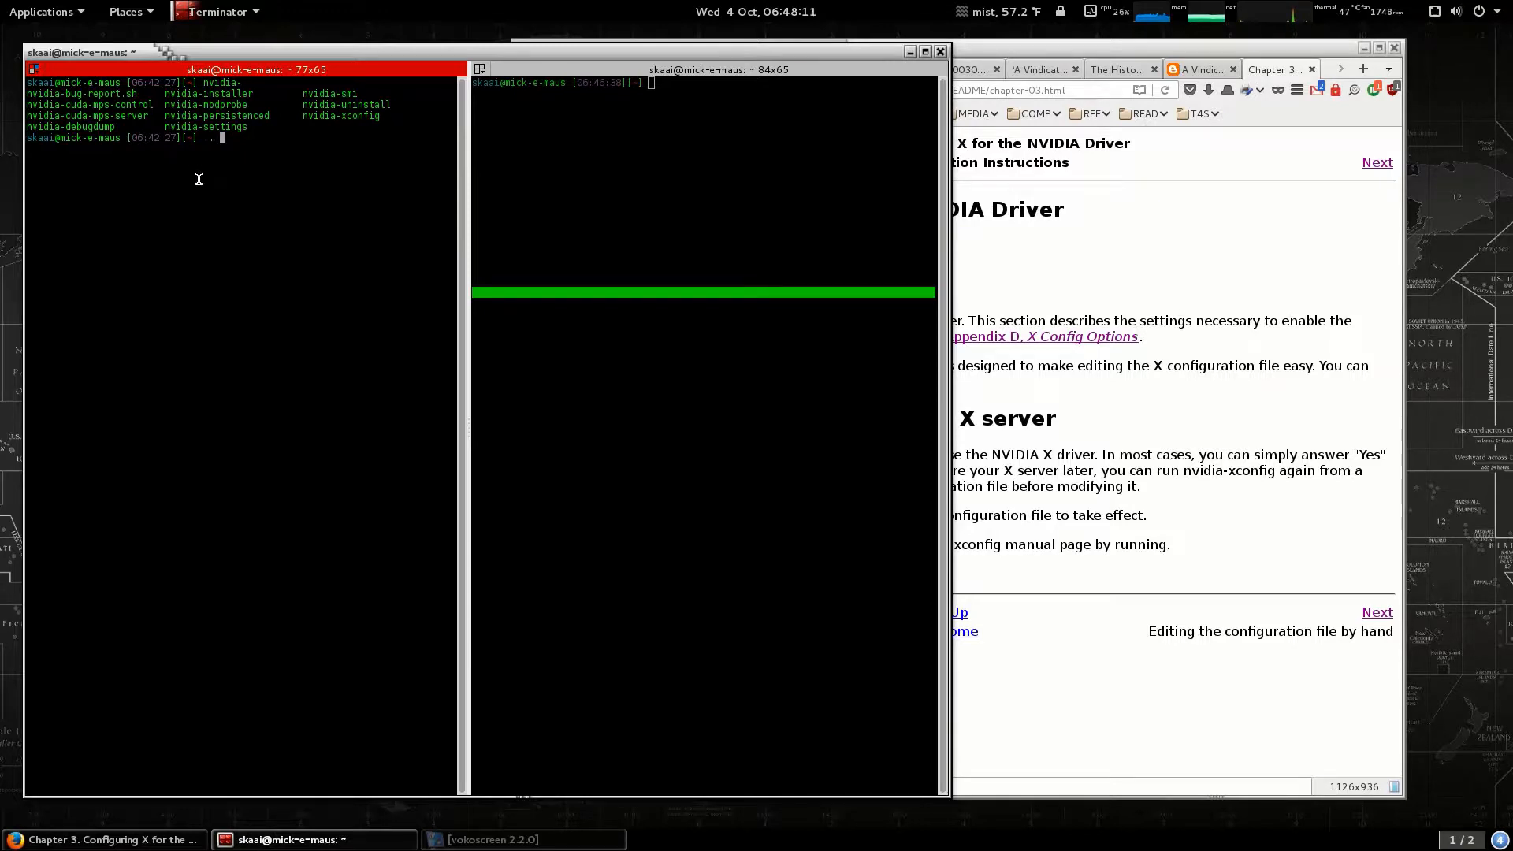
Launch nvidia-settings, open X Server Display Configuration's advanced options, and select the ViewPortOut value
{"action": "type", "text": "n"}
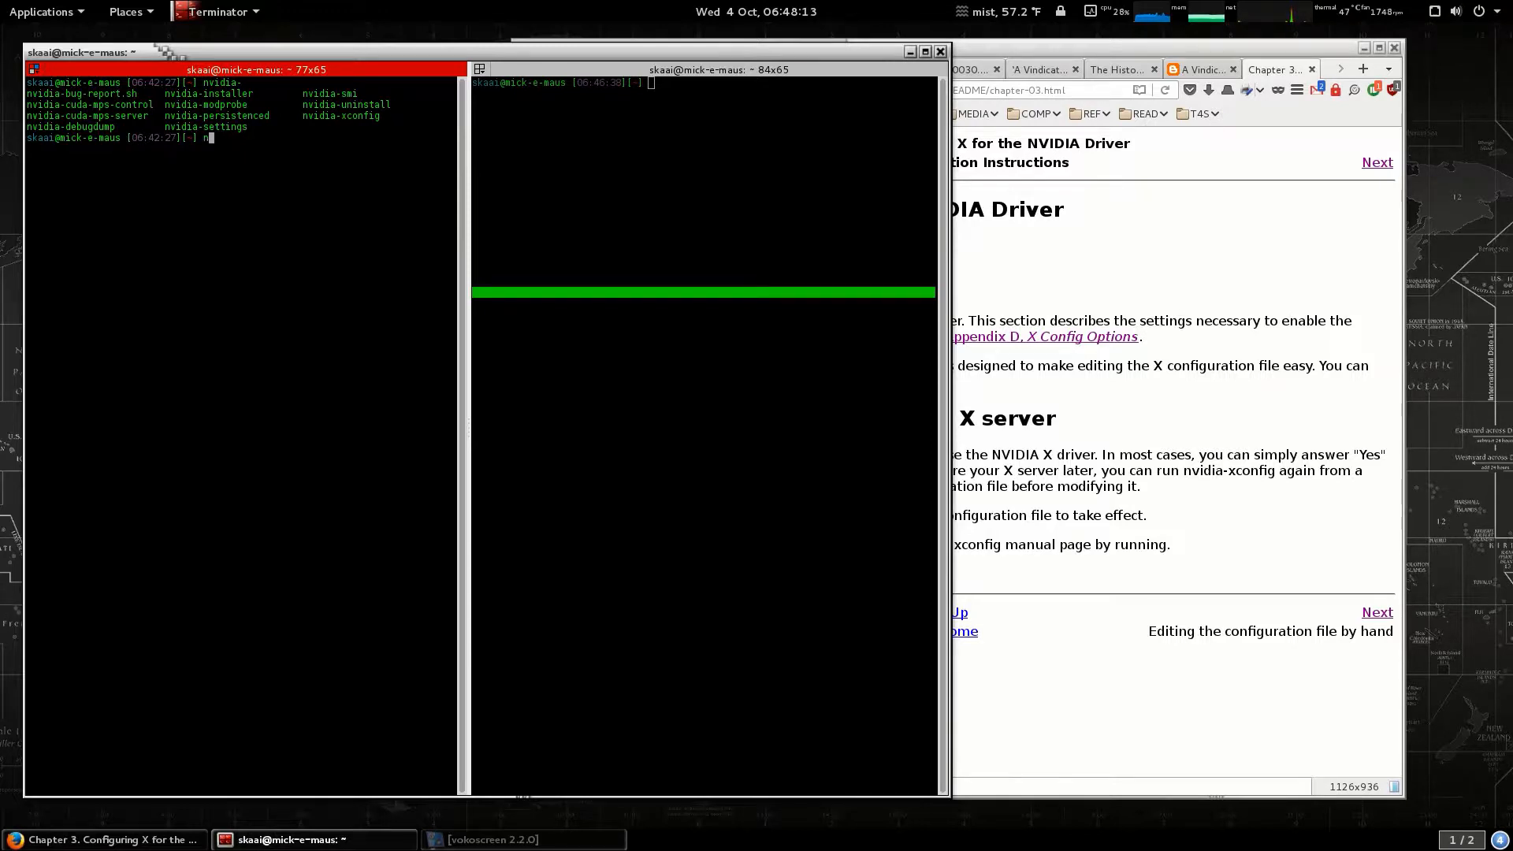
{"action": "type", "text": "nvidia-s"}
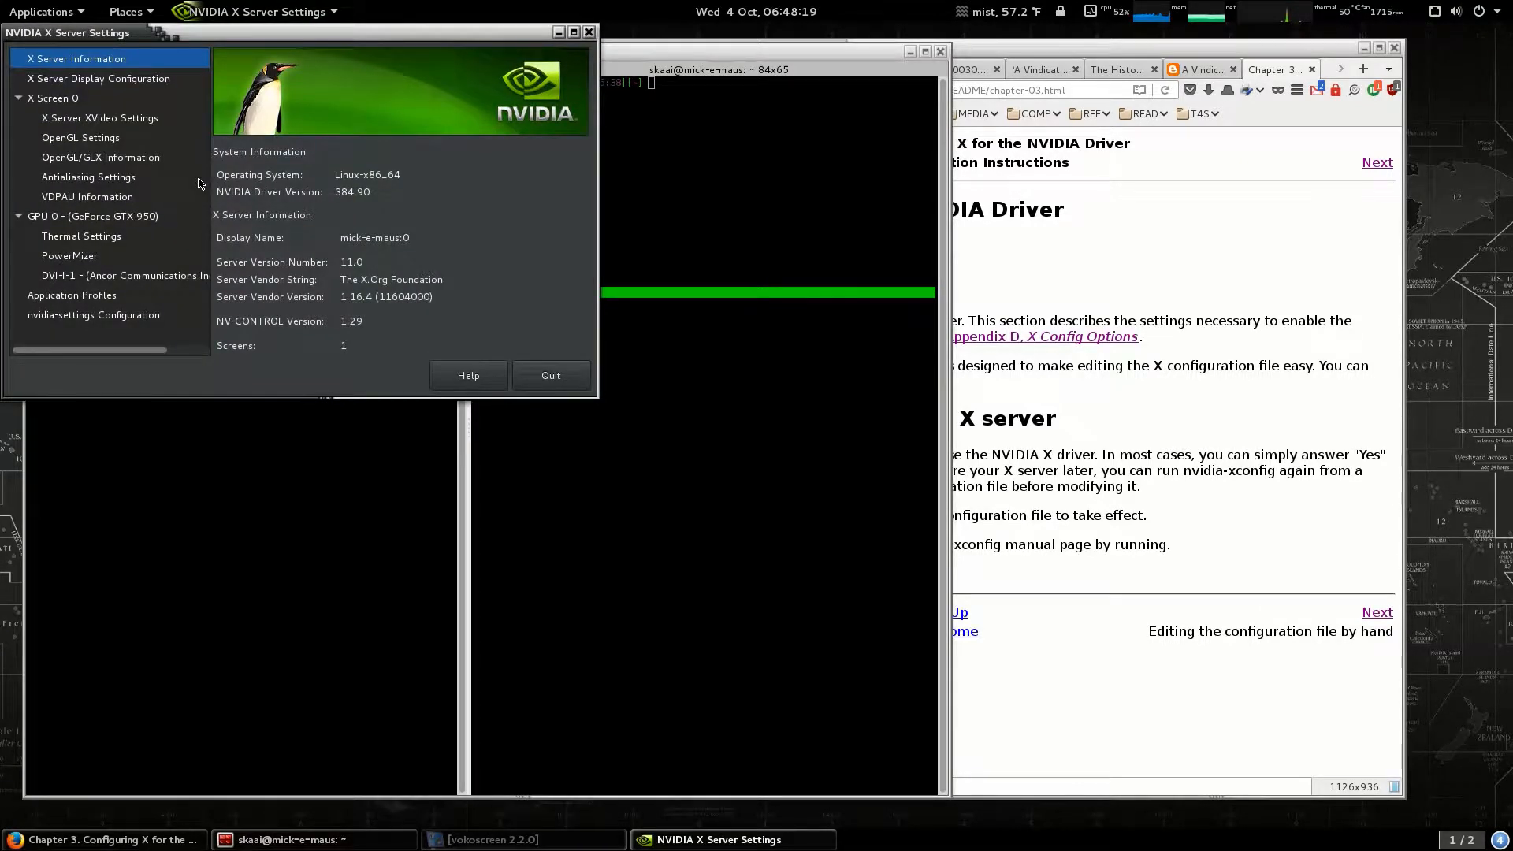
{"action": "left_click", "coordinate": [98, 78]}
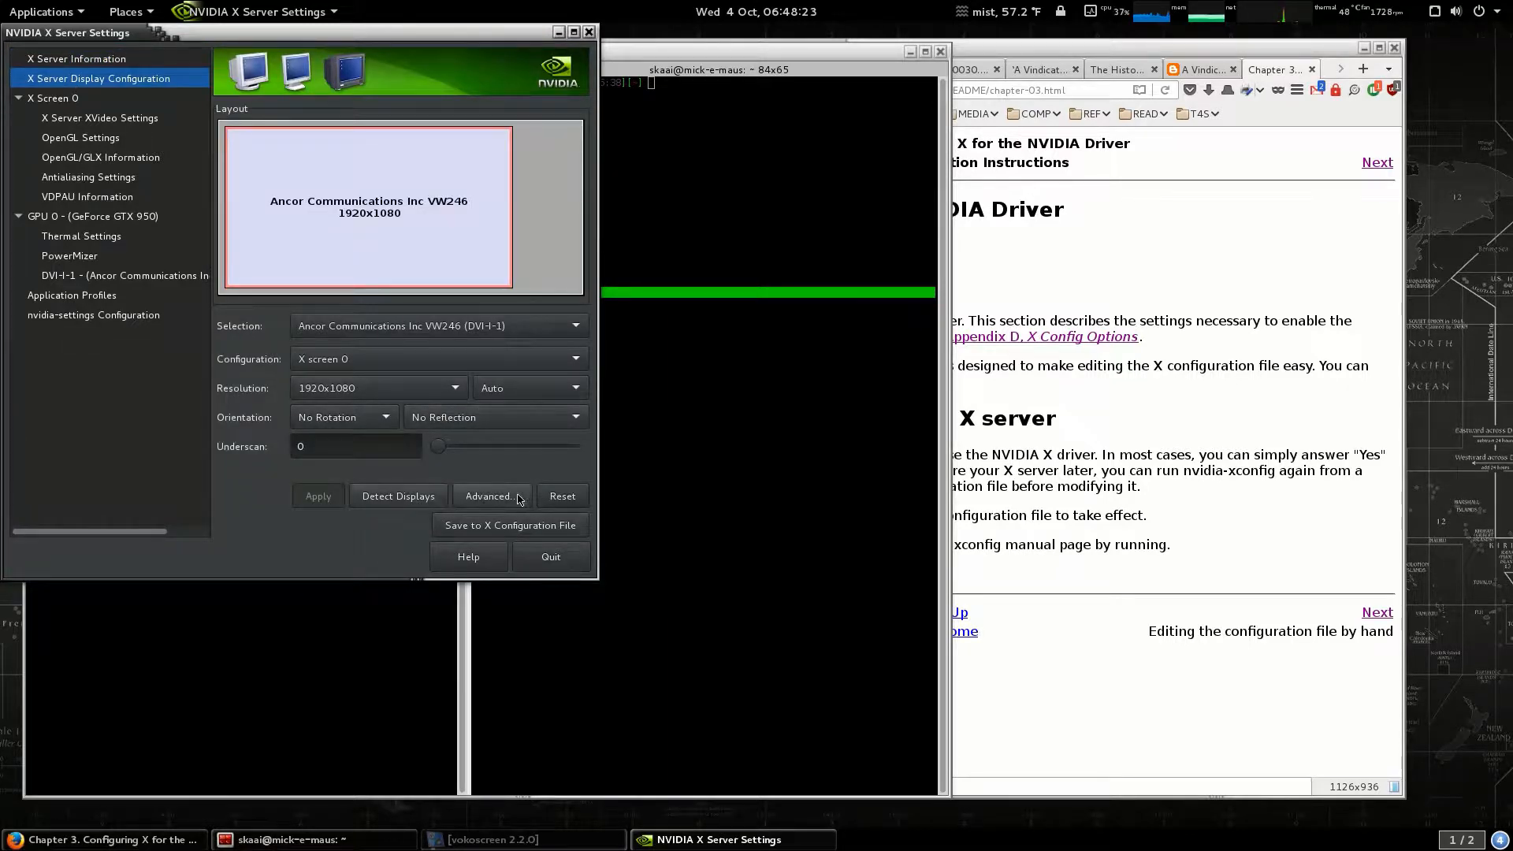
{"action": "left_click", "coordinate": [491, 496]}
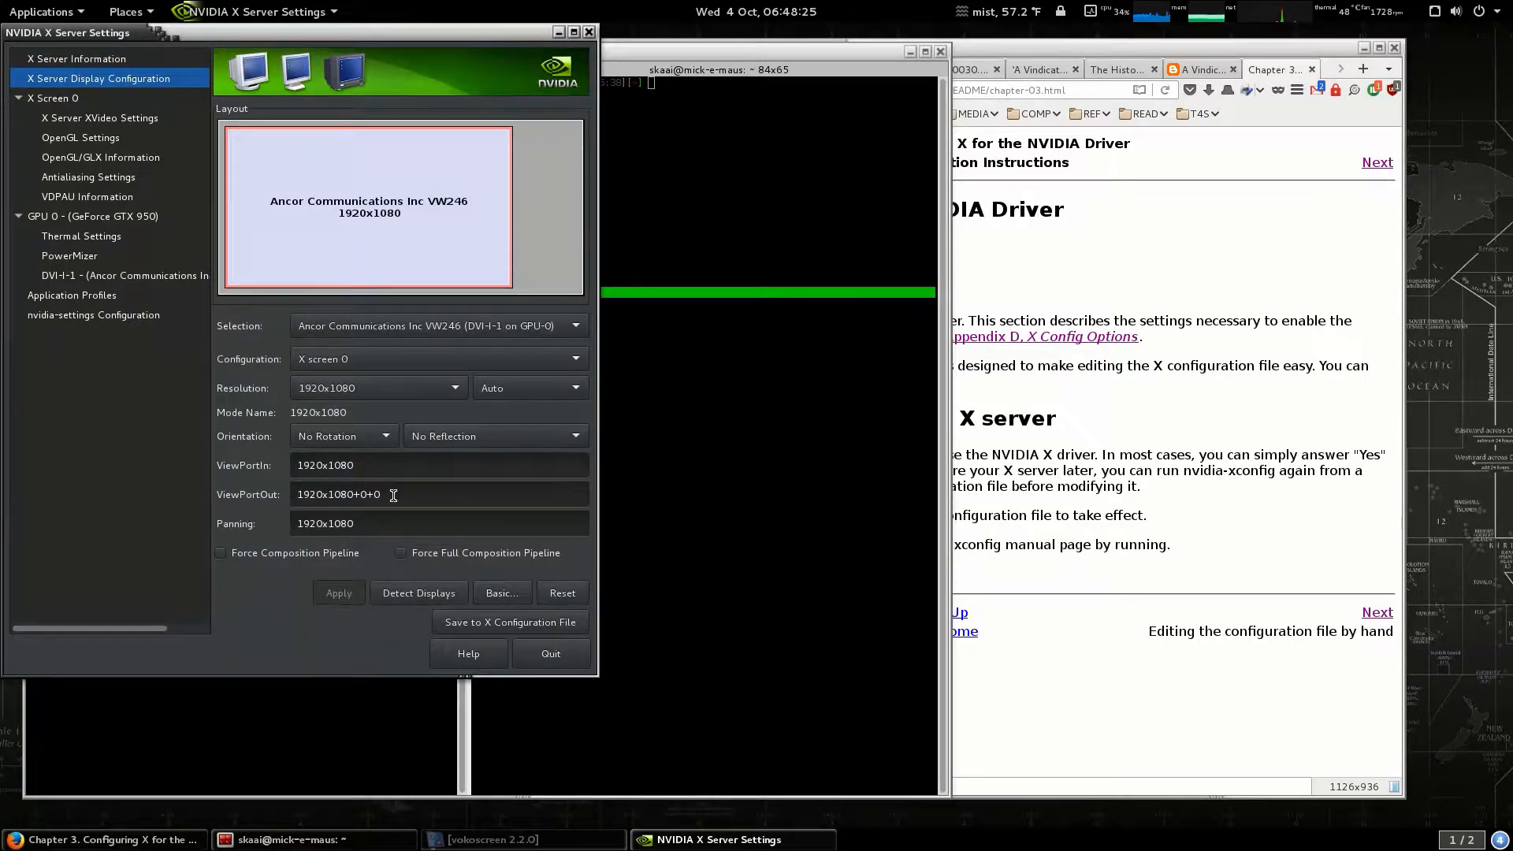
{"action": "triple_click", "coordinate": [370, 494]}
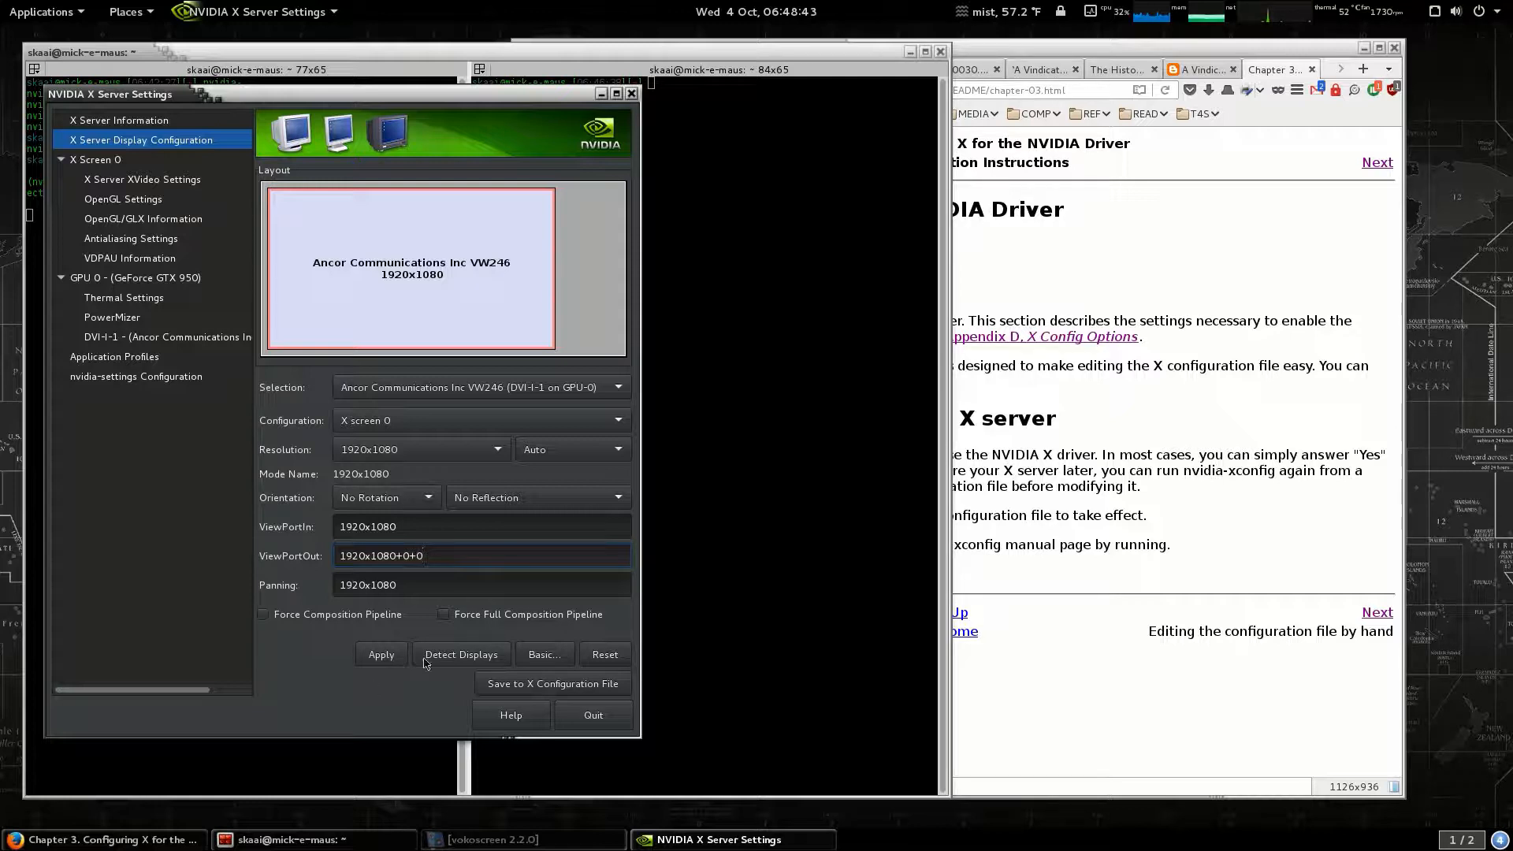
{"action": "mouse_move", "coordinate": [448, 666]}
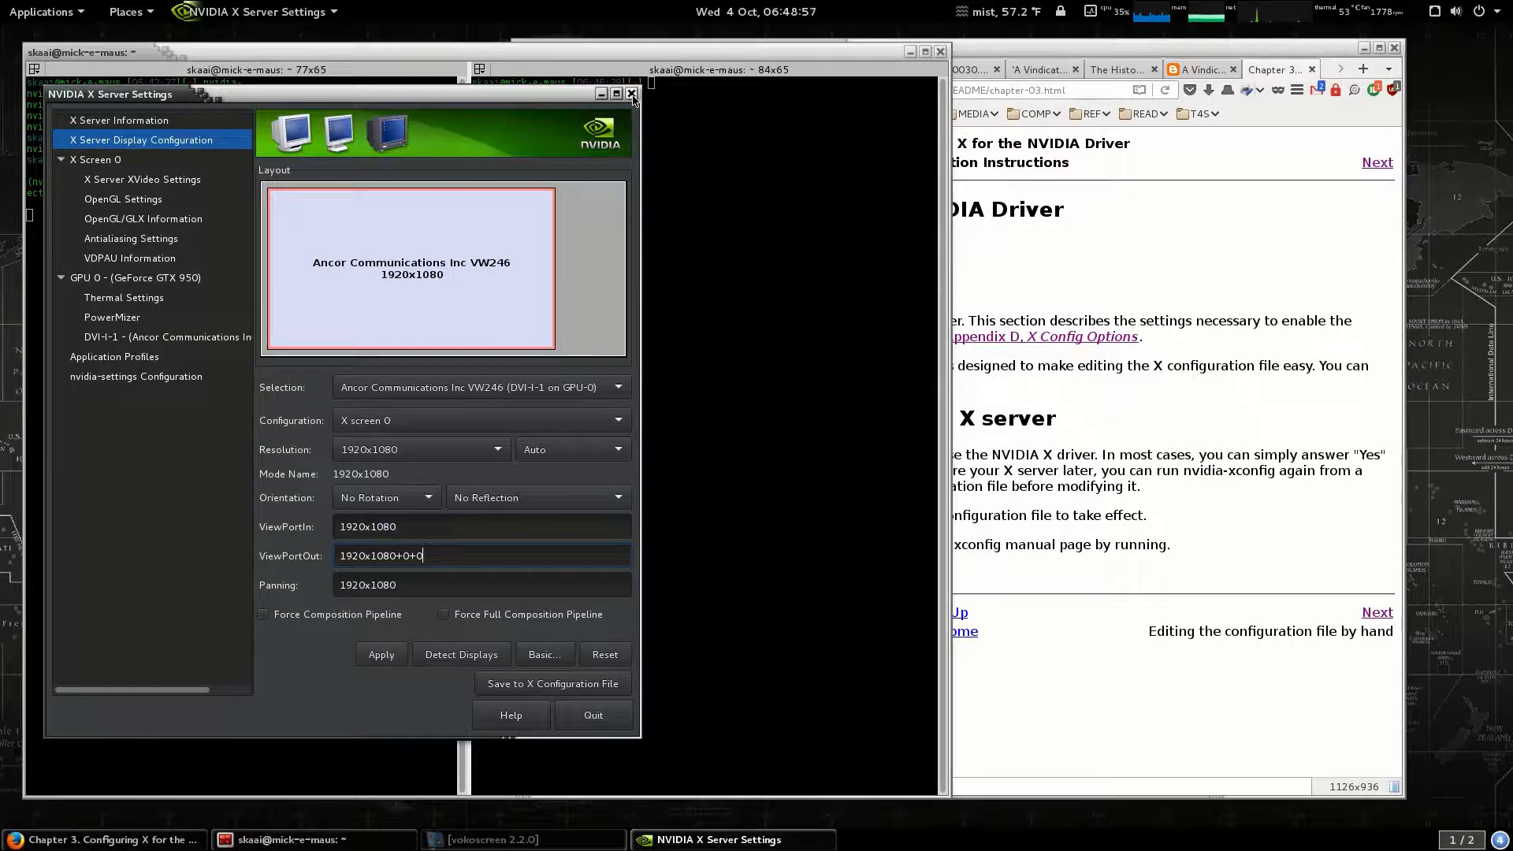
Close NVIDIA X Server Settings, relaunch it from the Applications menu, then close it again
{"action": "left_click", "coordinate": [632, 94]}
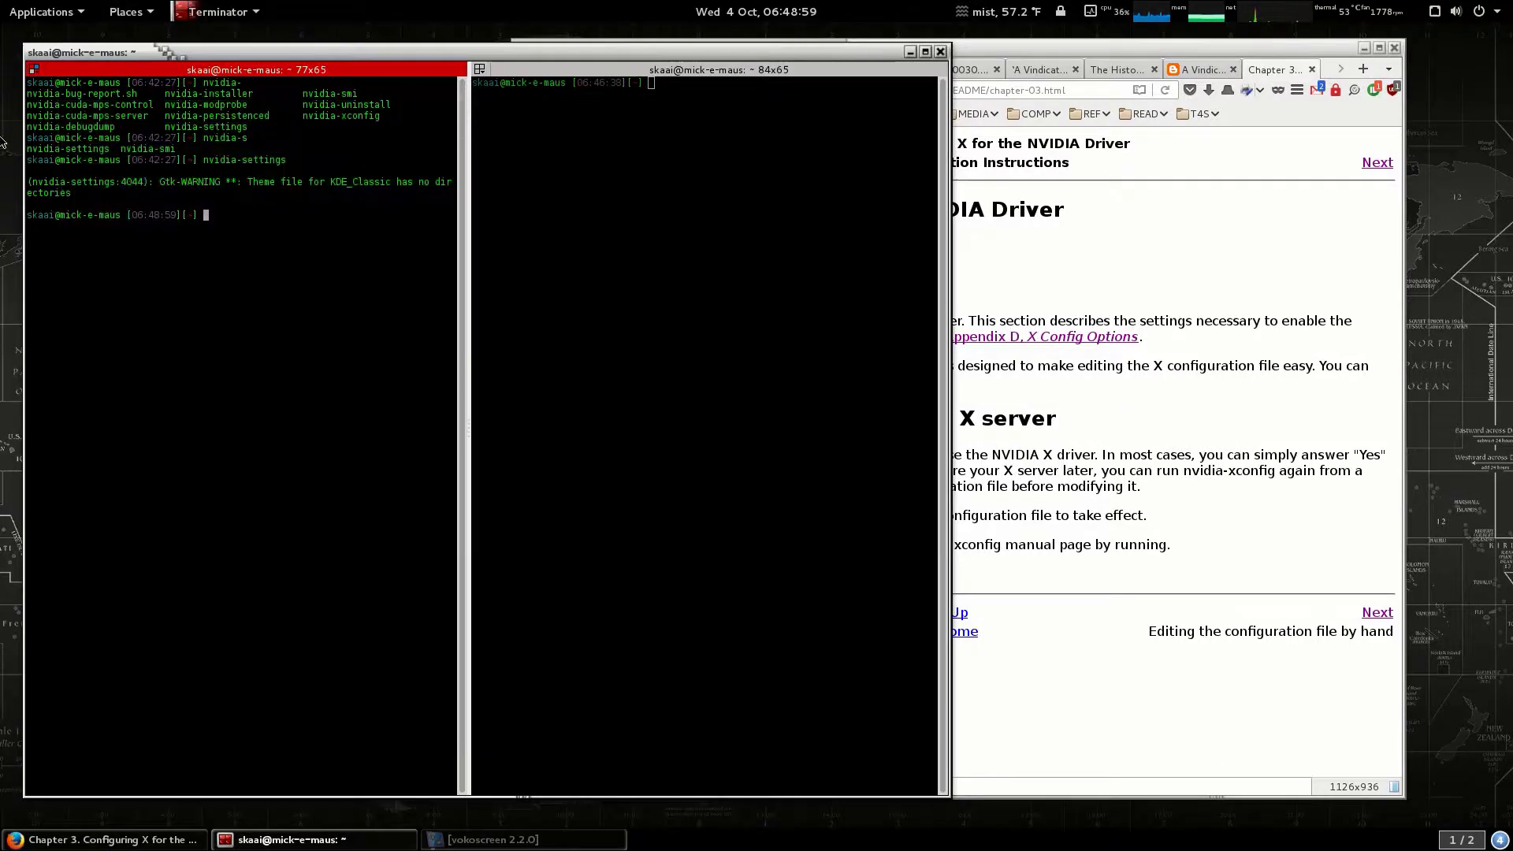
{"action": "left_click", "coordinate": [49, 12]}
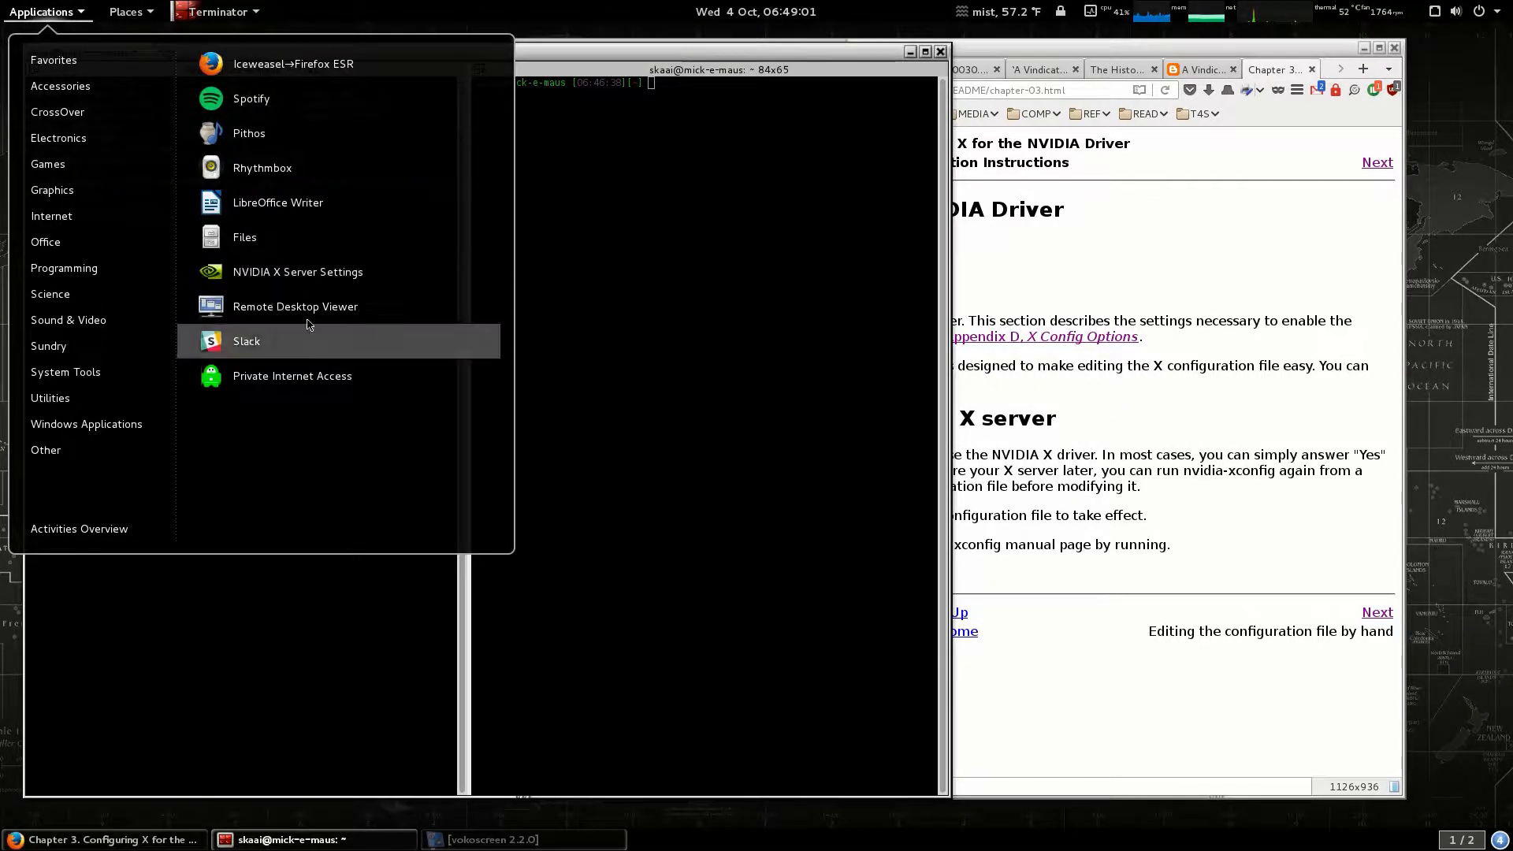
{"action": "left_click", "coordinate": [298, 272]}
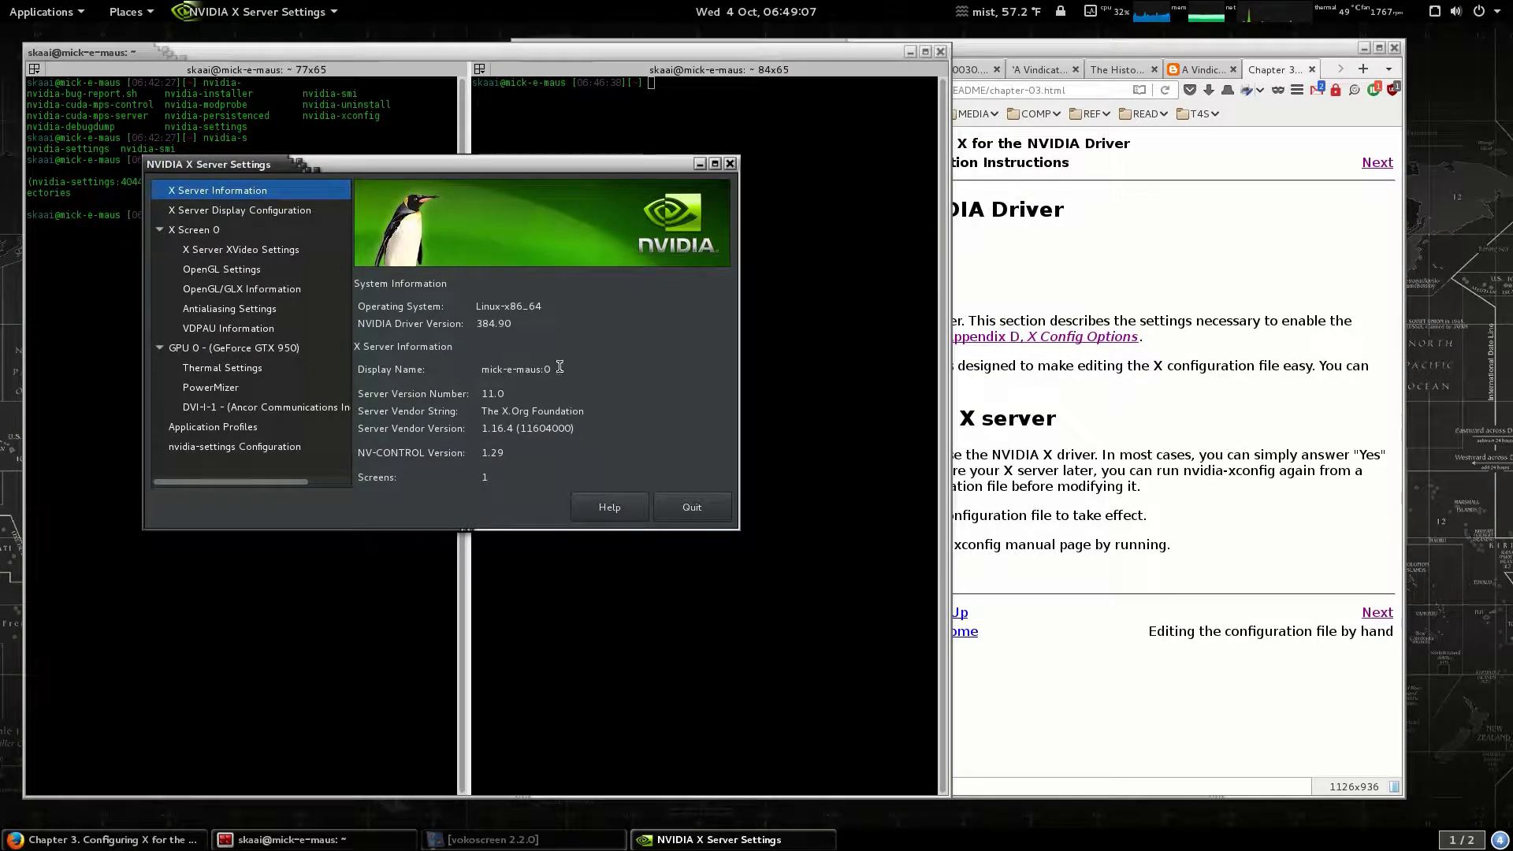
{"action": "left_click", "coordinate": [692, 506]}
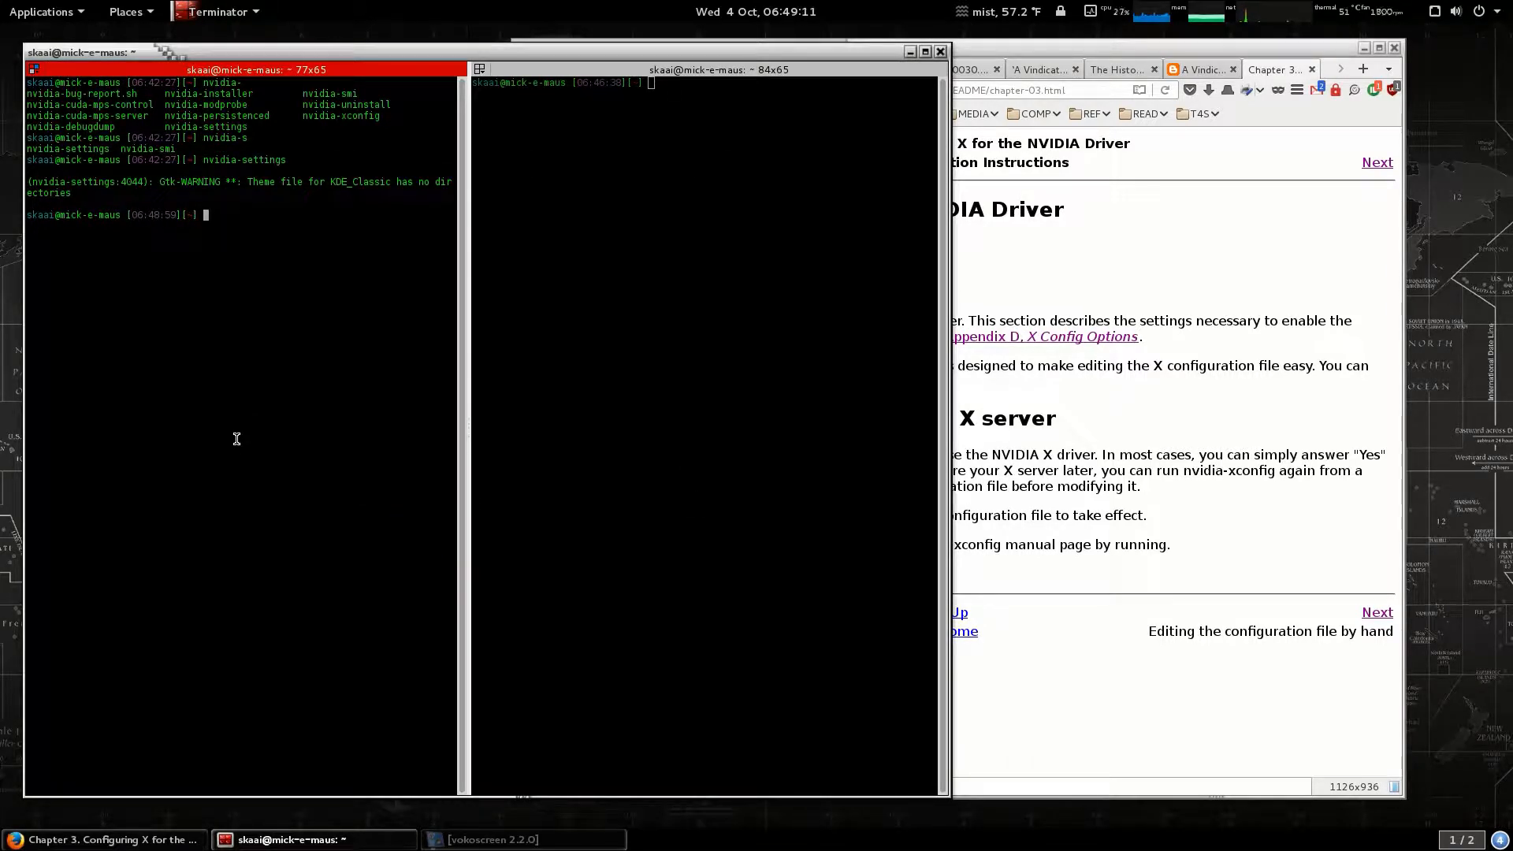
Run sudo nvidia-settings in the terminal to open the settings as root
{"action": "type", "text": "sudo nvidia-ss"}
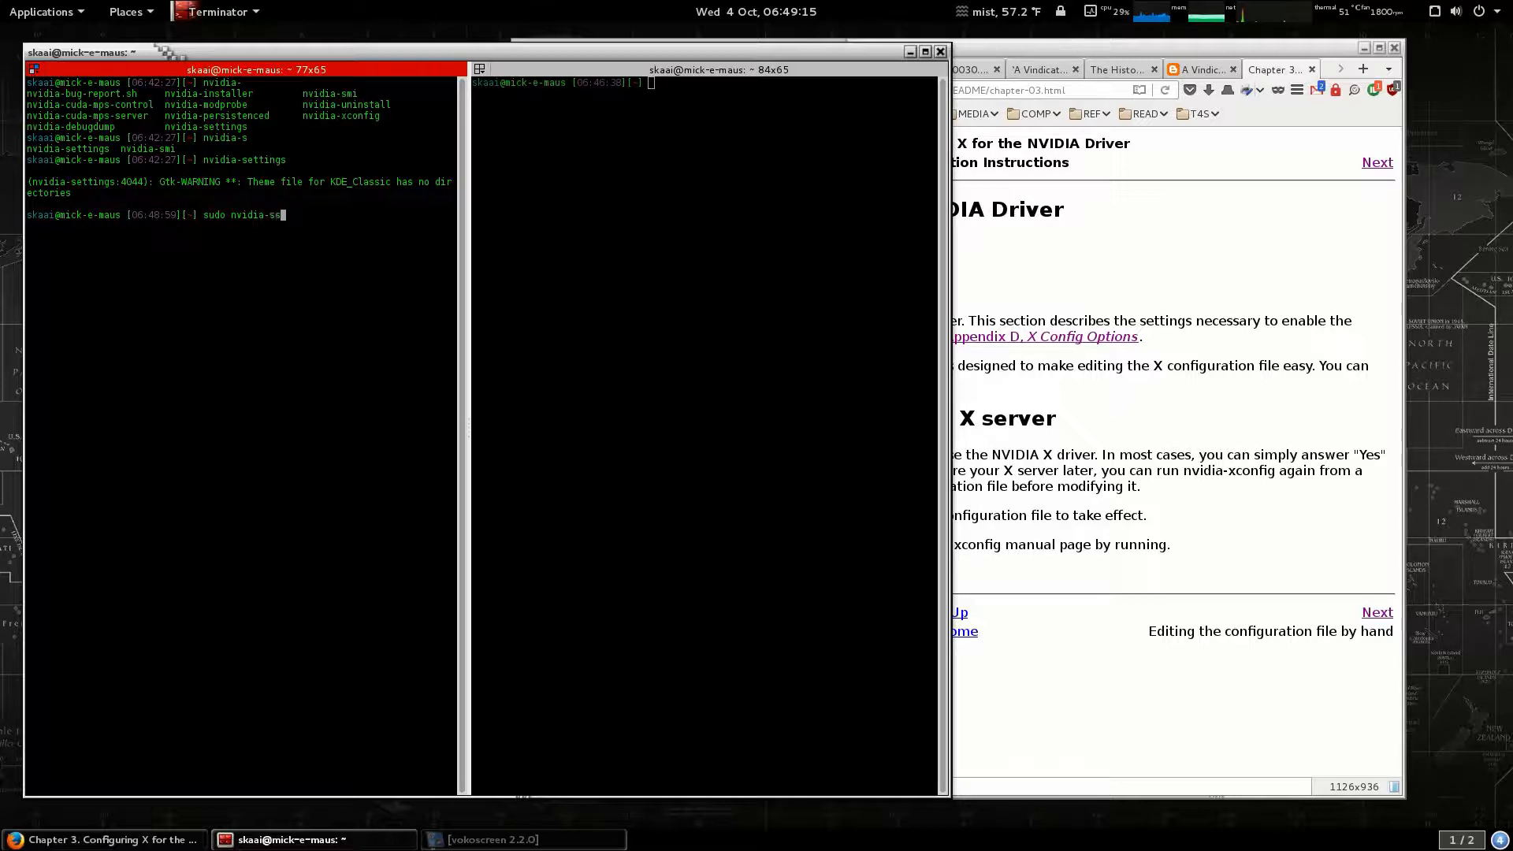
{"action": "key", "text": "Return"}
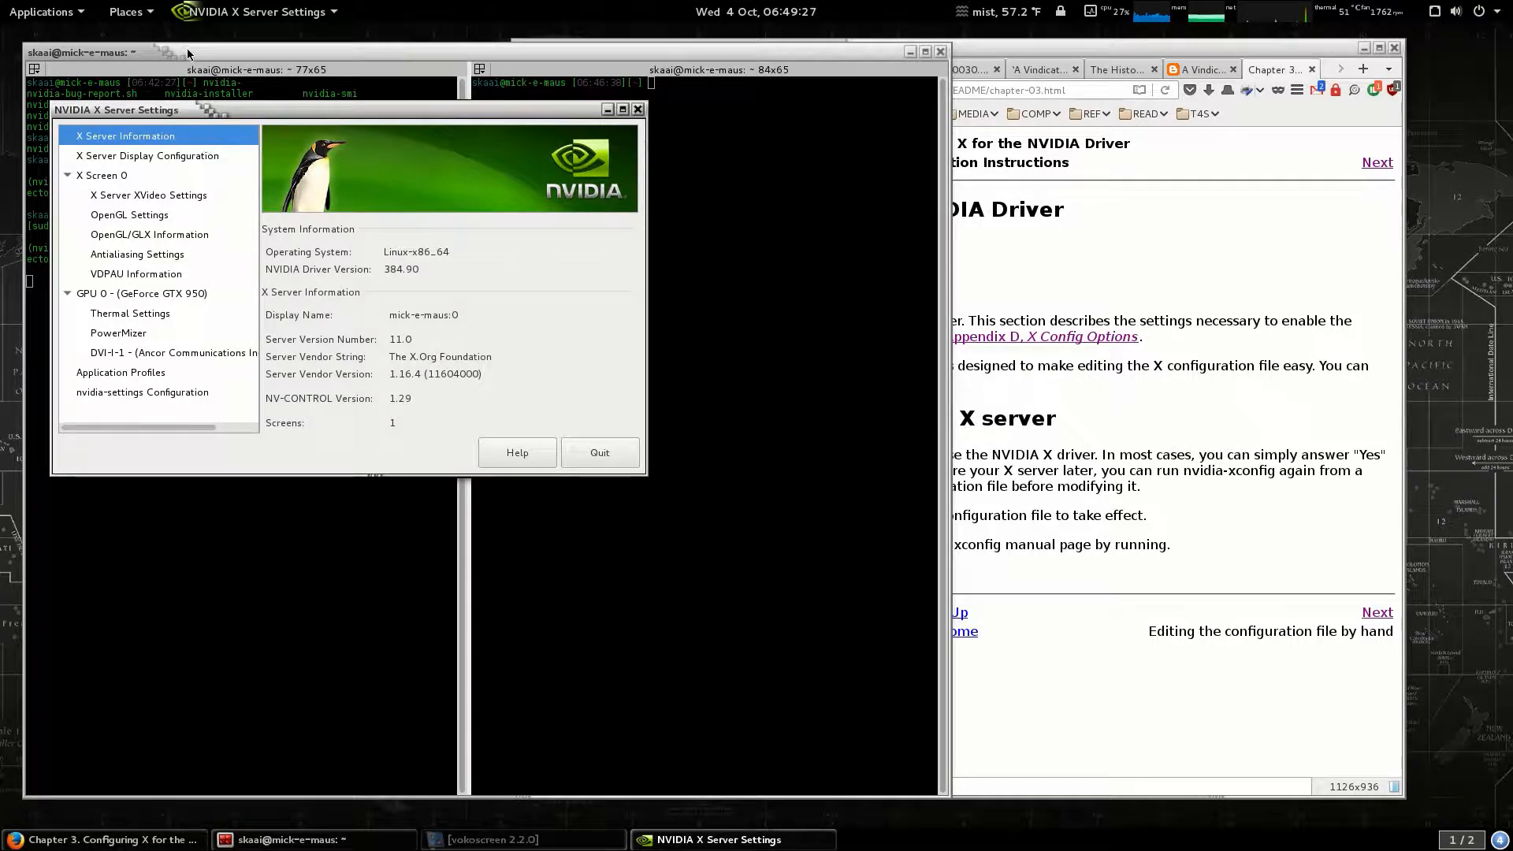
{"action": "mouse_move", "coordinate": [646, 472]}
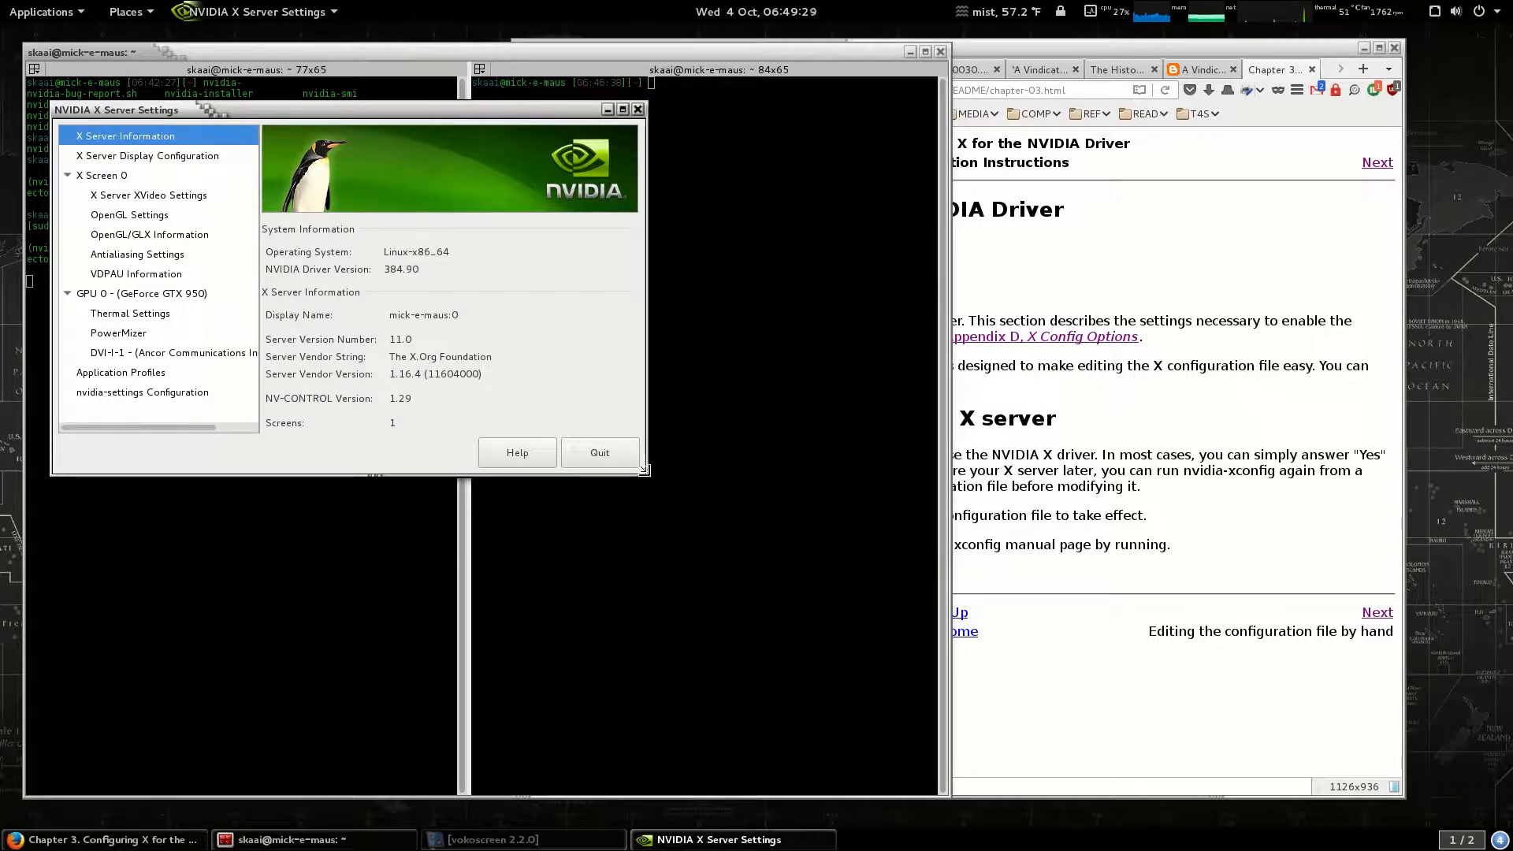
Open advanced display configuration, then Save to X Configuration File and preview /etc/X11/xorg.conf
{"action": "left_click", "coordinate": [147, 155]}
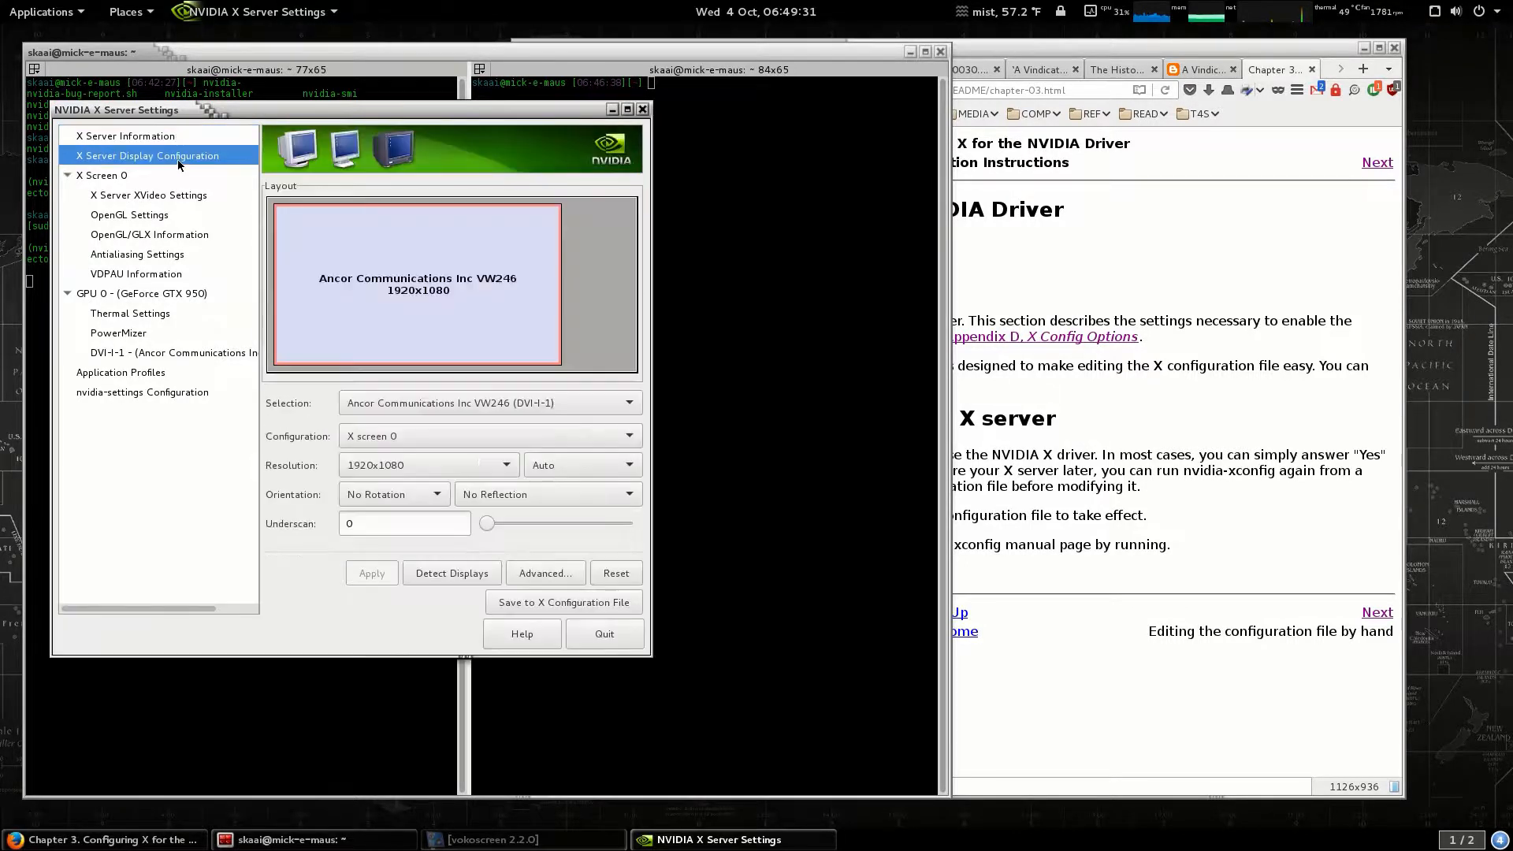
{"action": "mouse_move", "coordinate": [506, 468]}
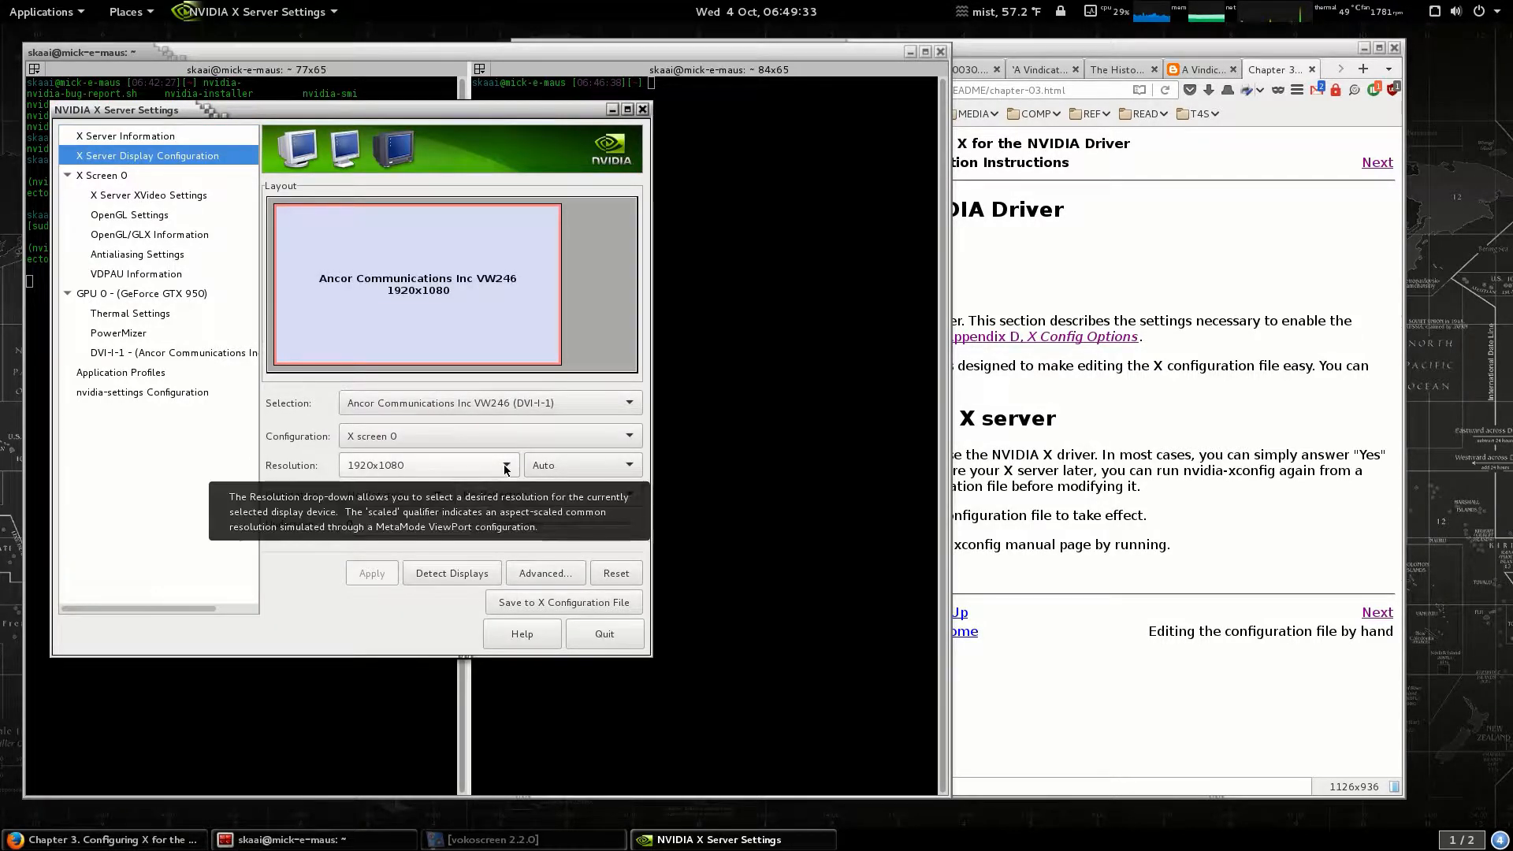
{"action": "left_click", "coordinate": [546, 573]}
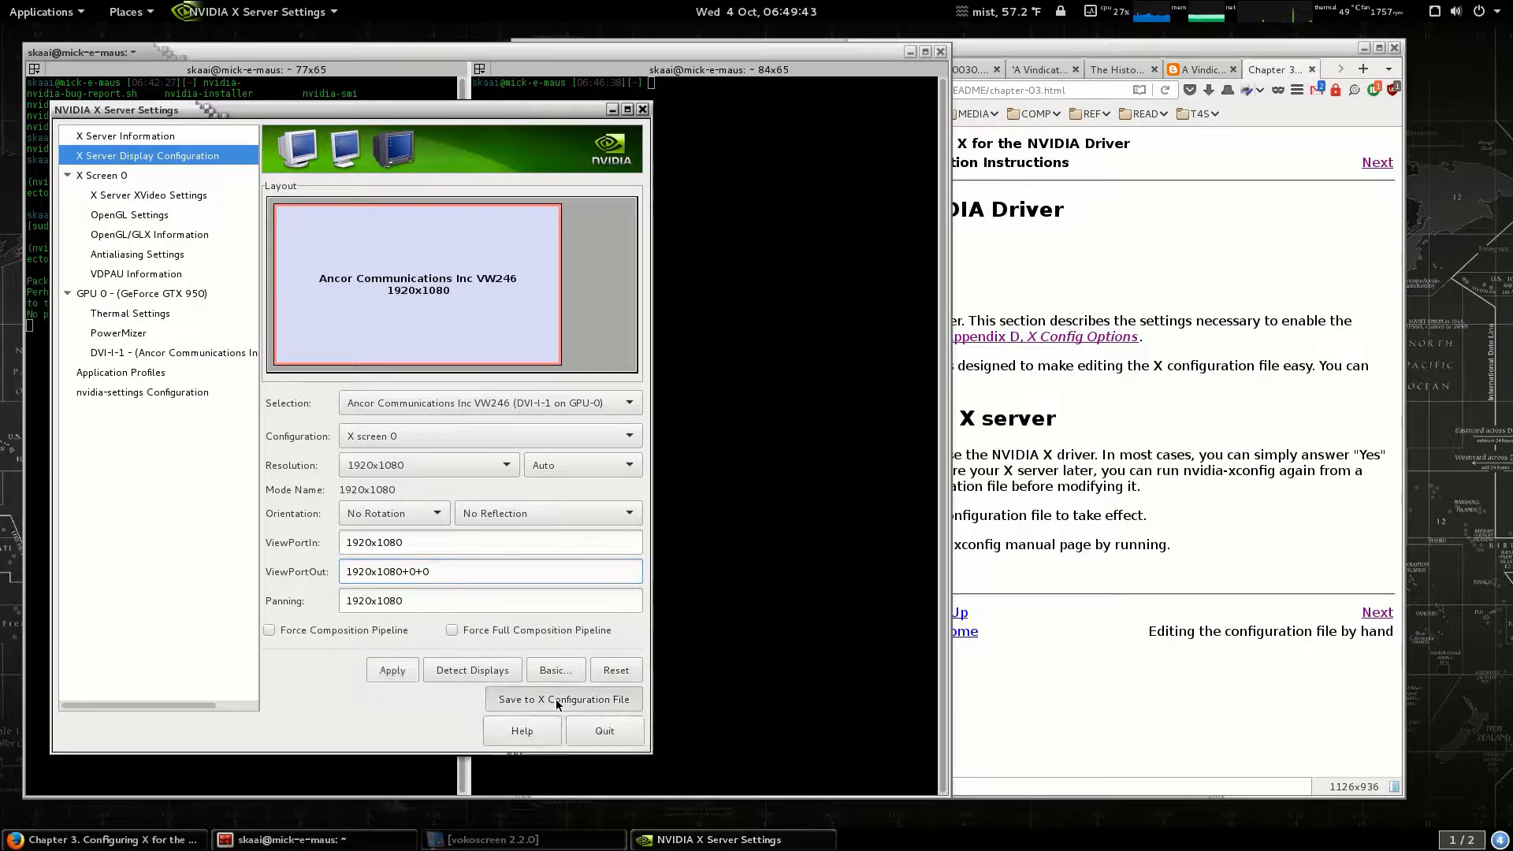
{"action": "left_click", "coordinate": [563, 699]}
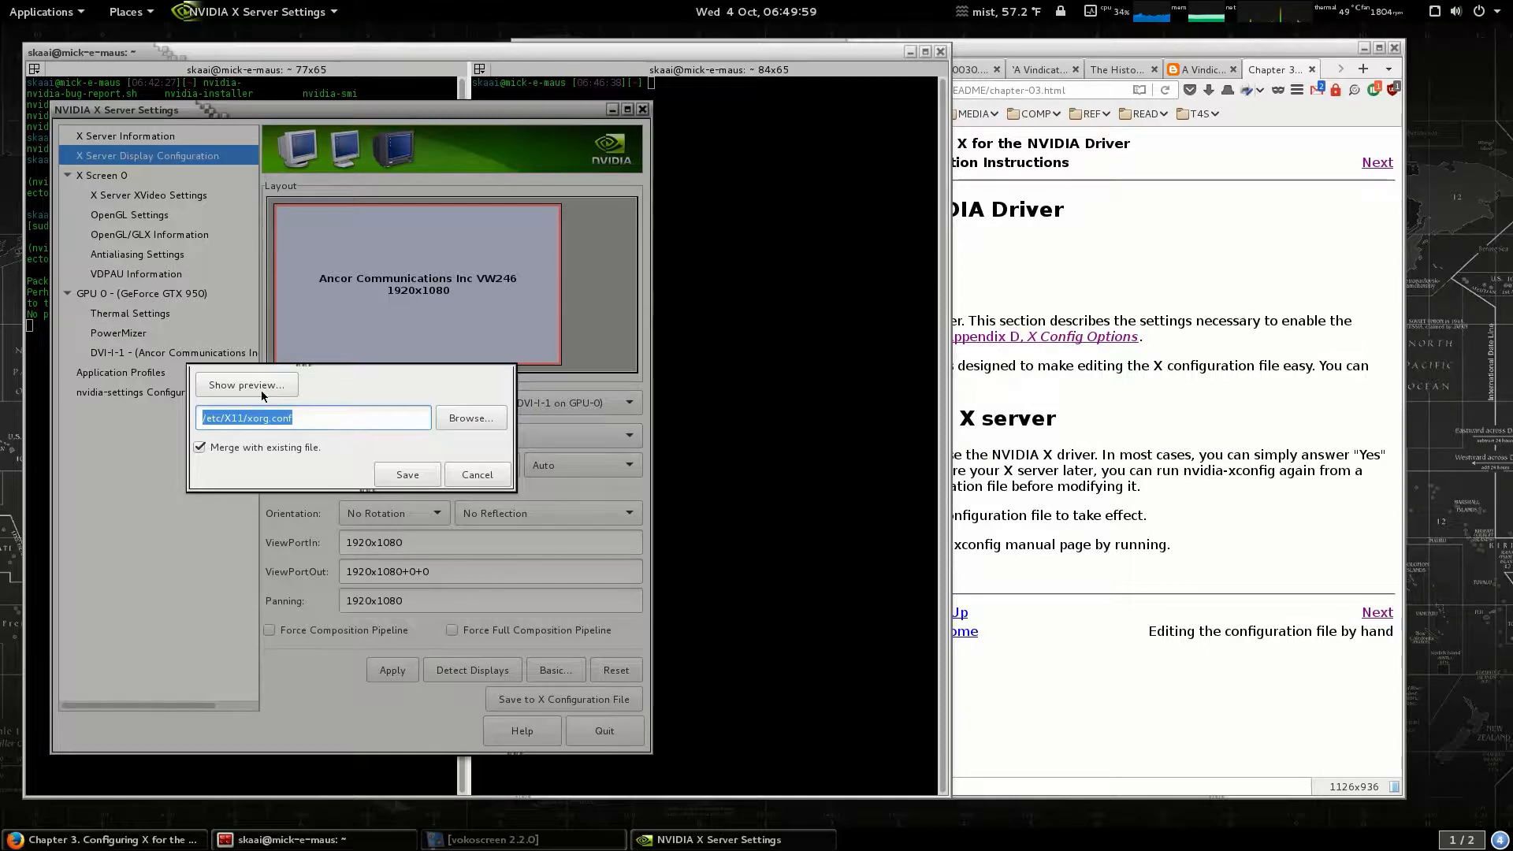
{"action": "left_click", "coordinate": [246, 385]}
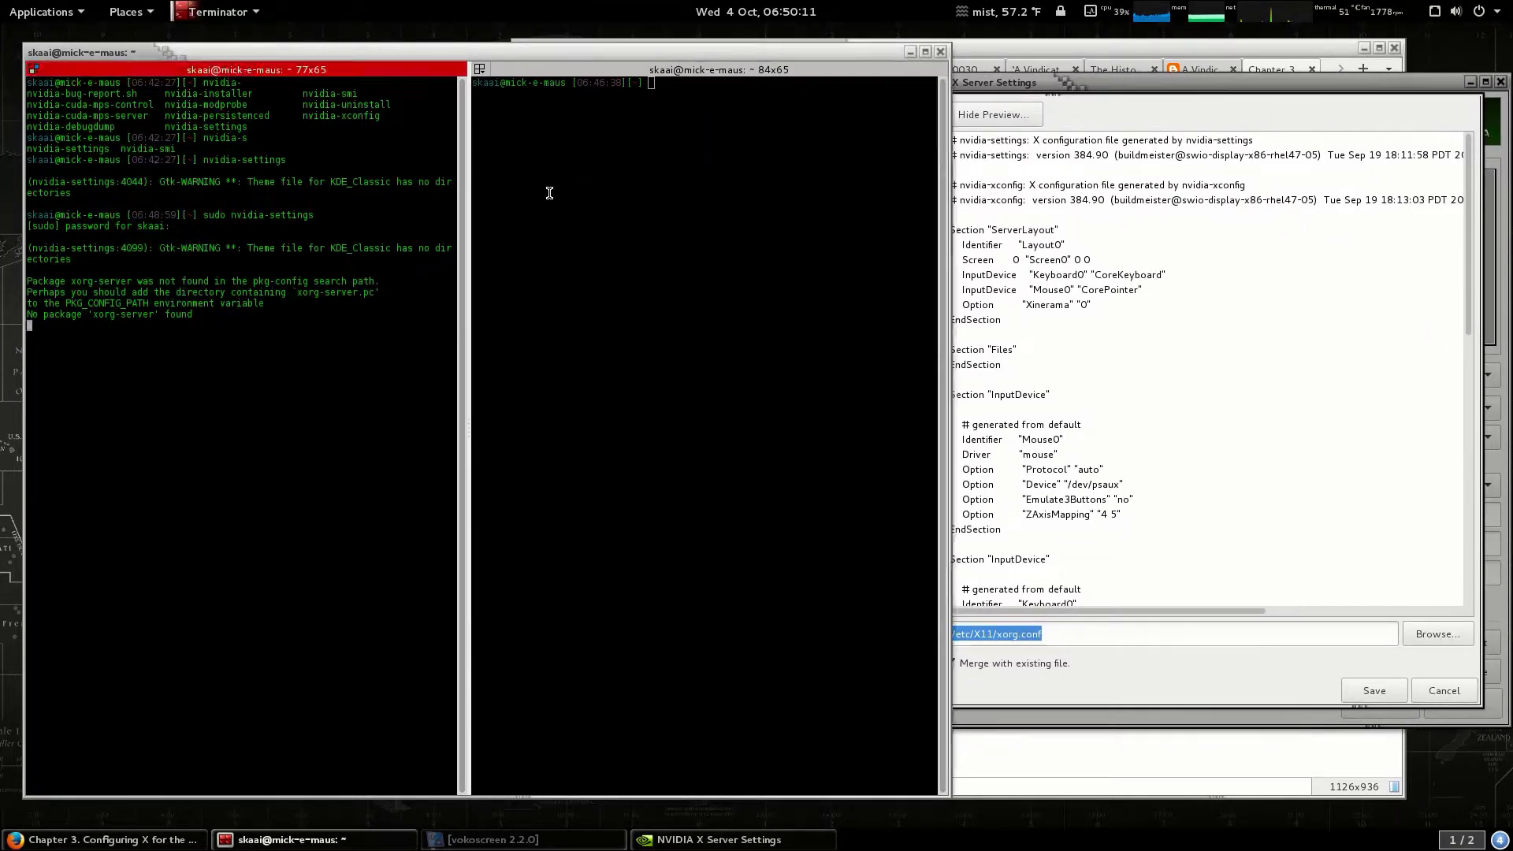
In the right pane, run sudo vim on /etc/X11/xorg.conf.backup
{"action": "left_click", "coordinate": [696, 70]}
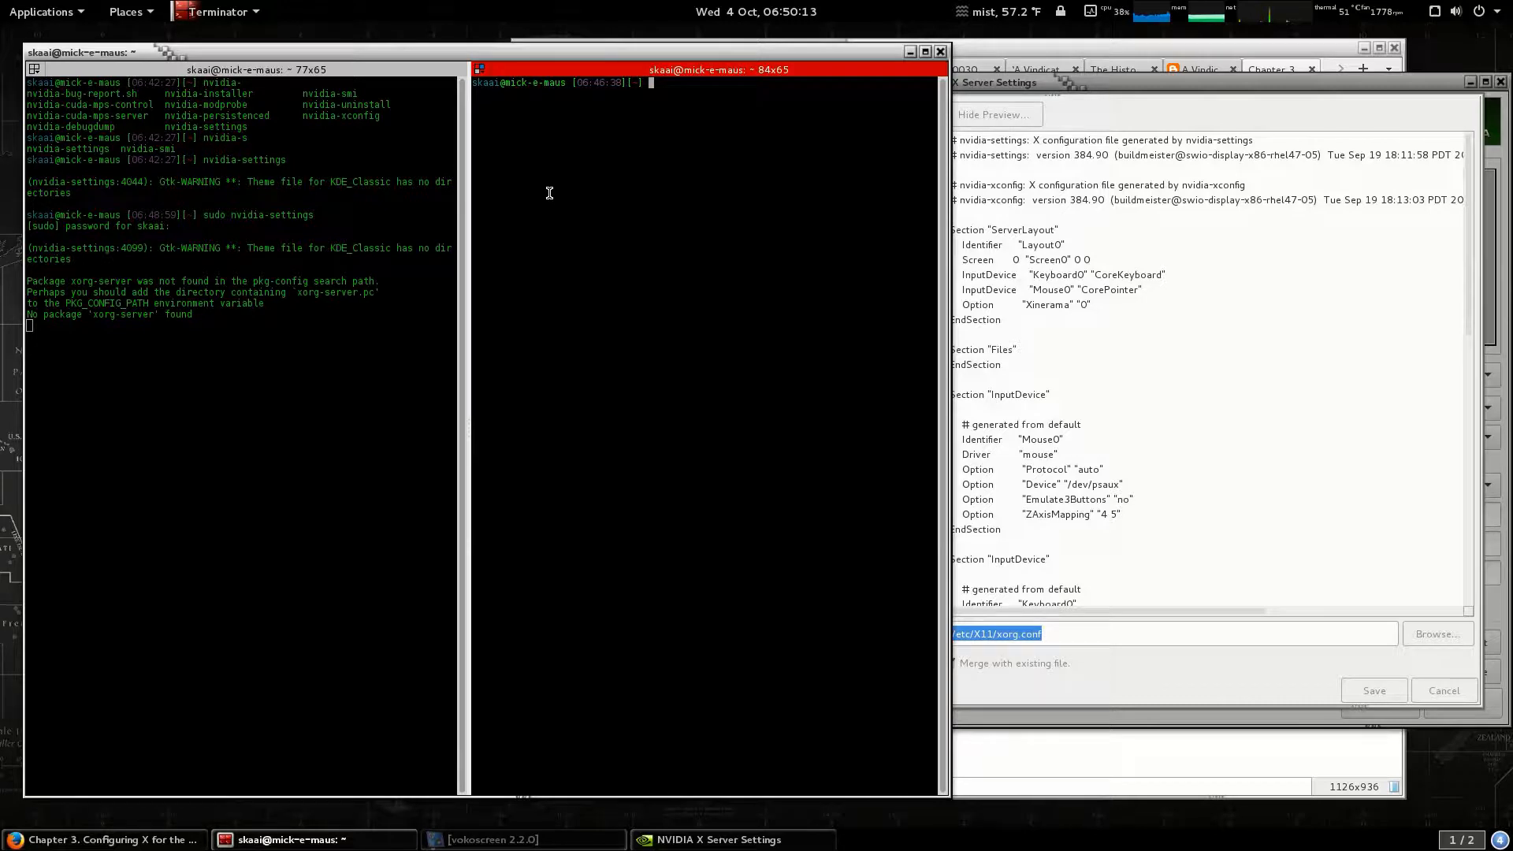
{"action": "type", "text": "sudo vim"}
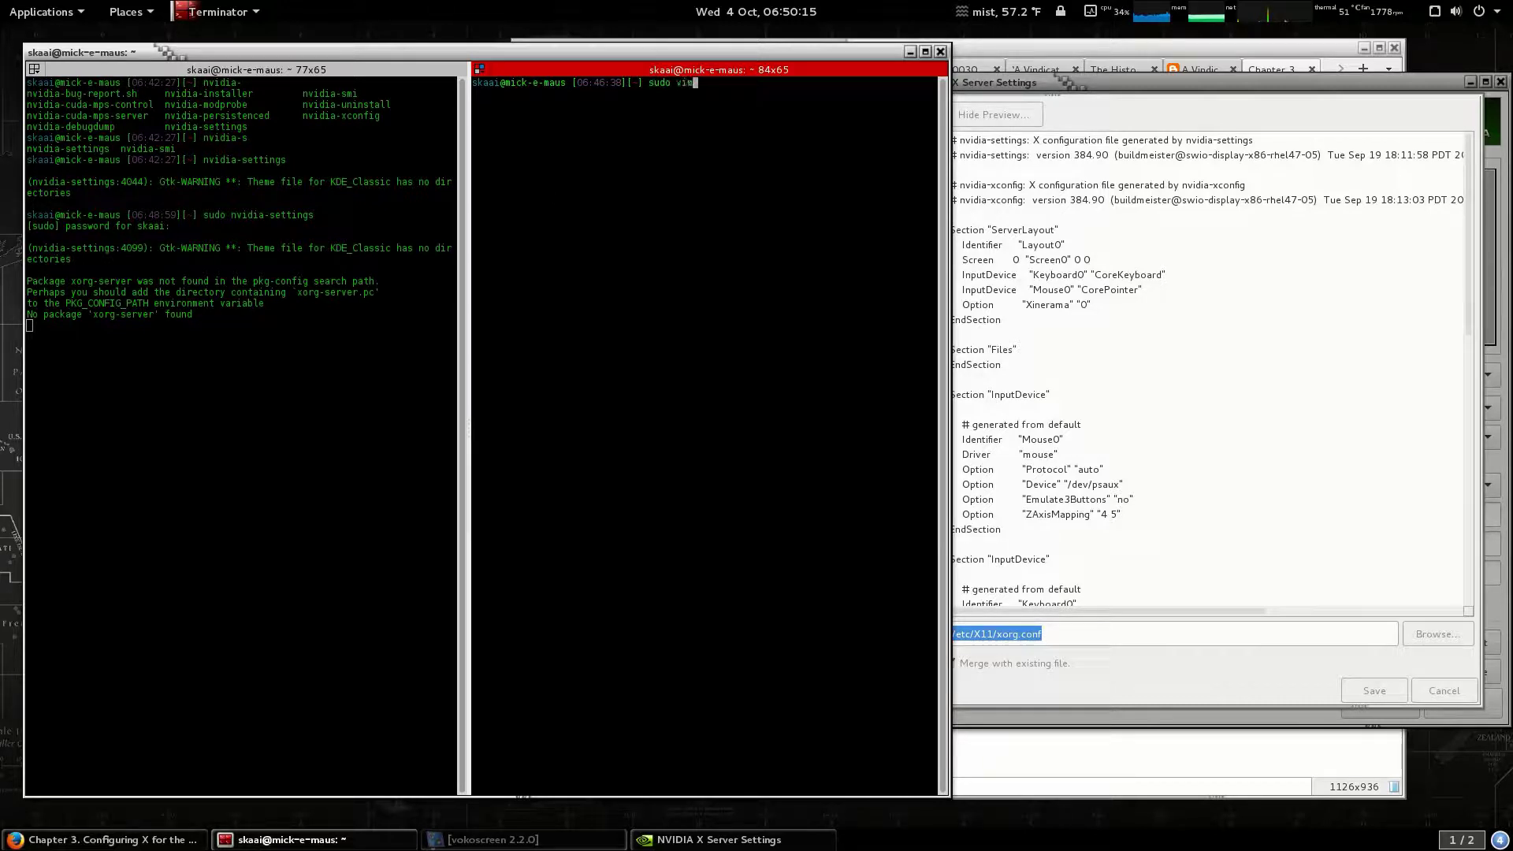
{"action": "type", "text": "/etc"}
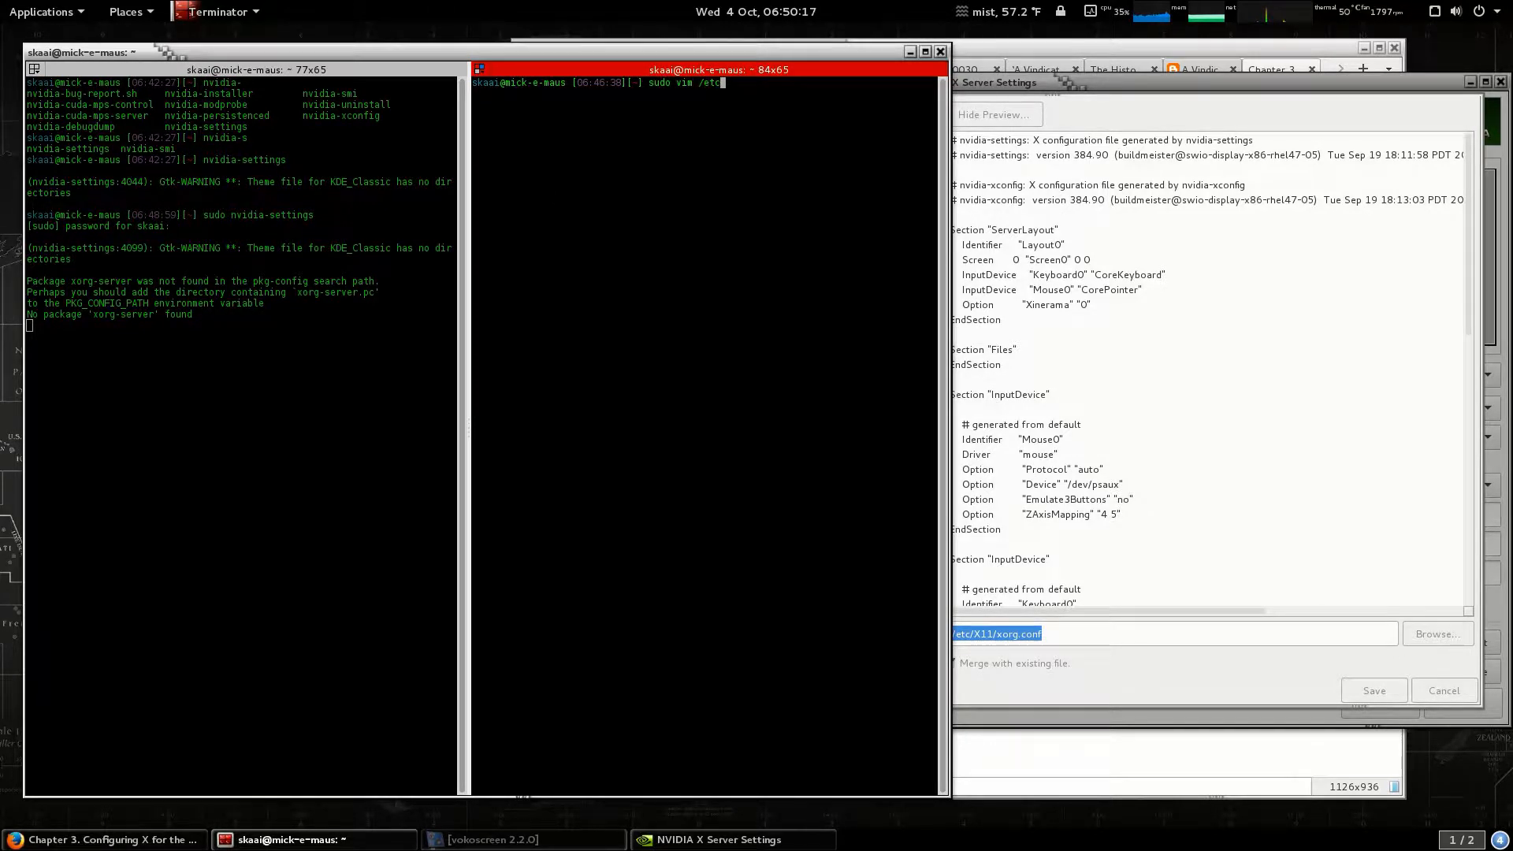
{"action": "type", "text": "X11/"}
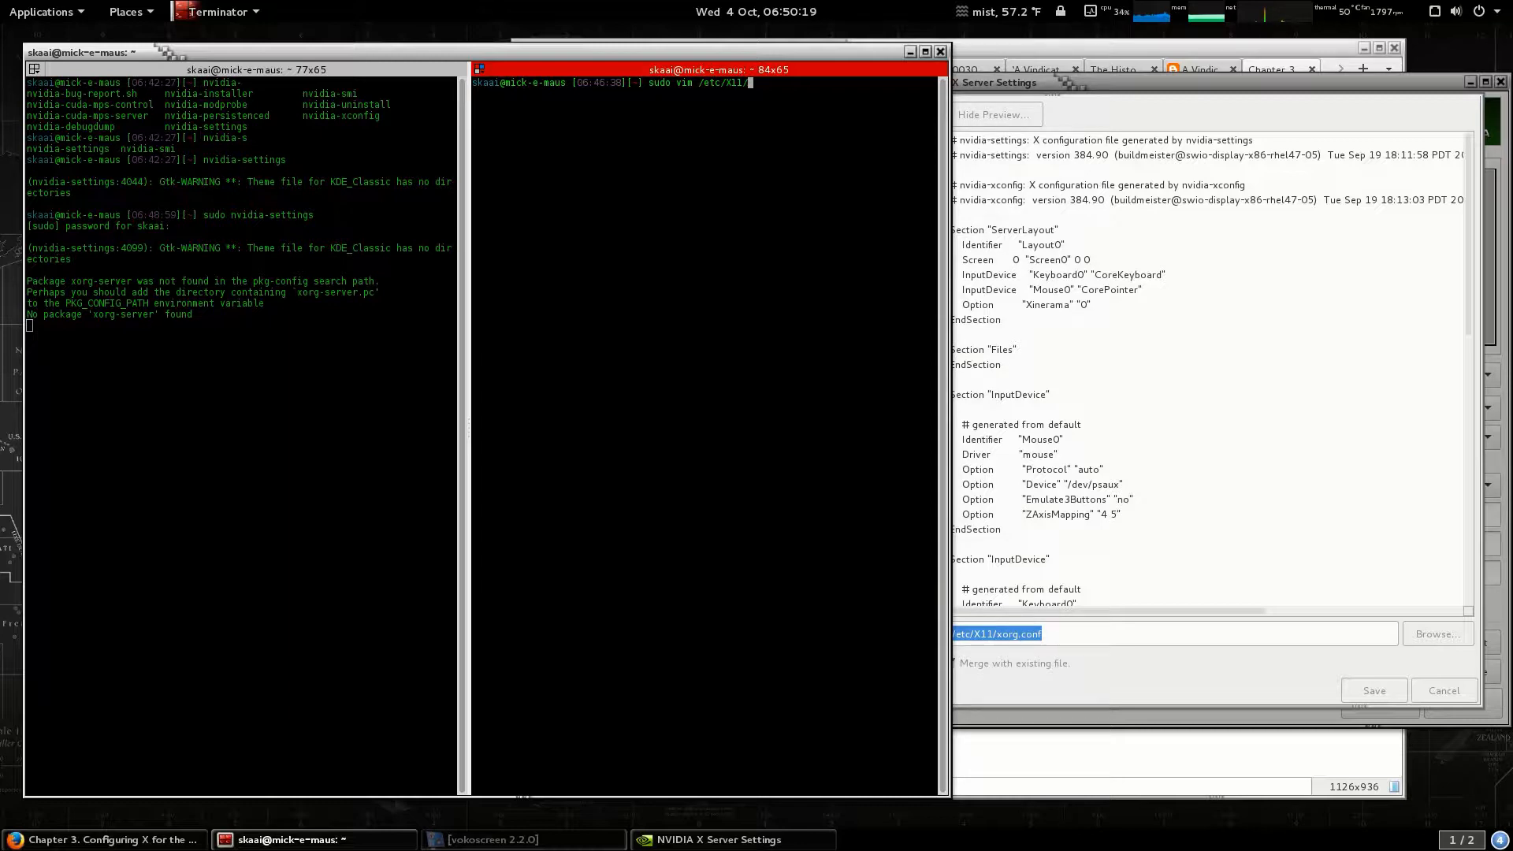
{"action": "type", "text": "xorg.conf"}
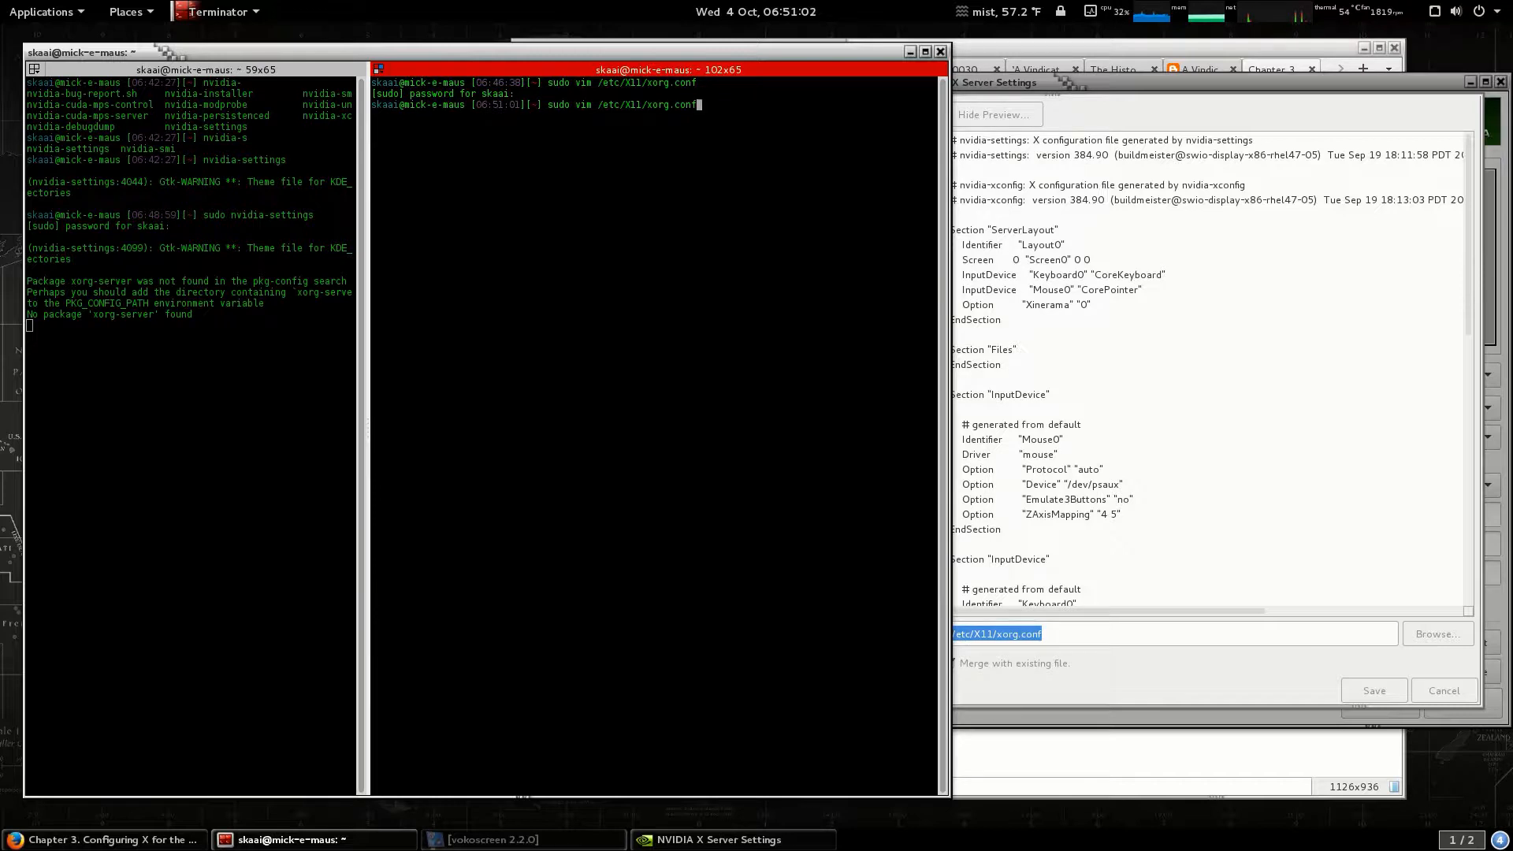
{"action": "type", "text": ".ba"}
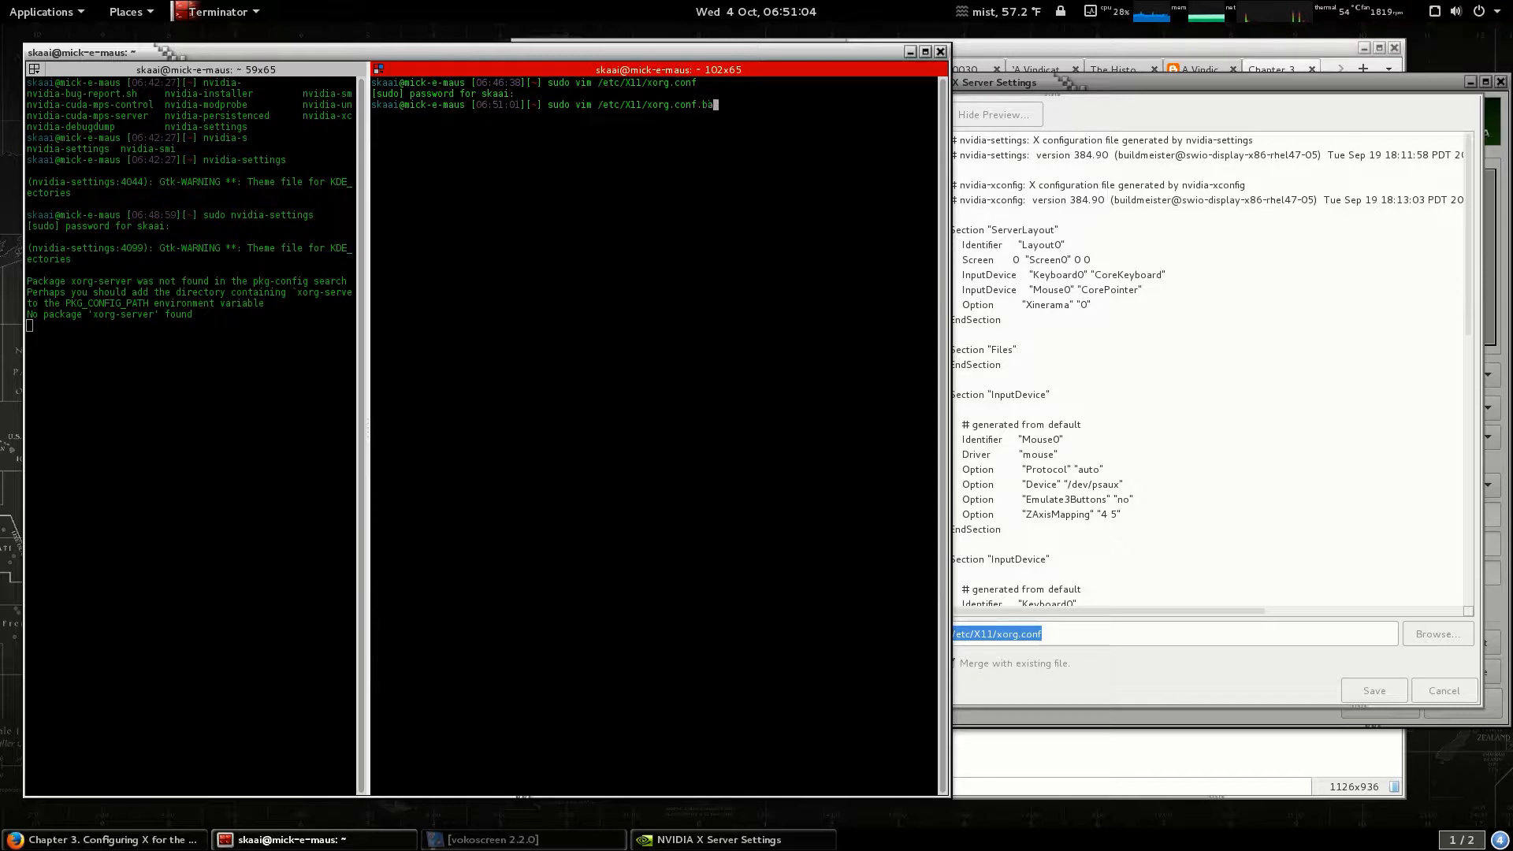
{"action": "key", "text": "Return"}
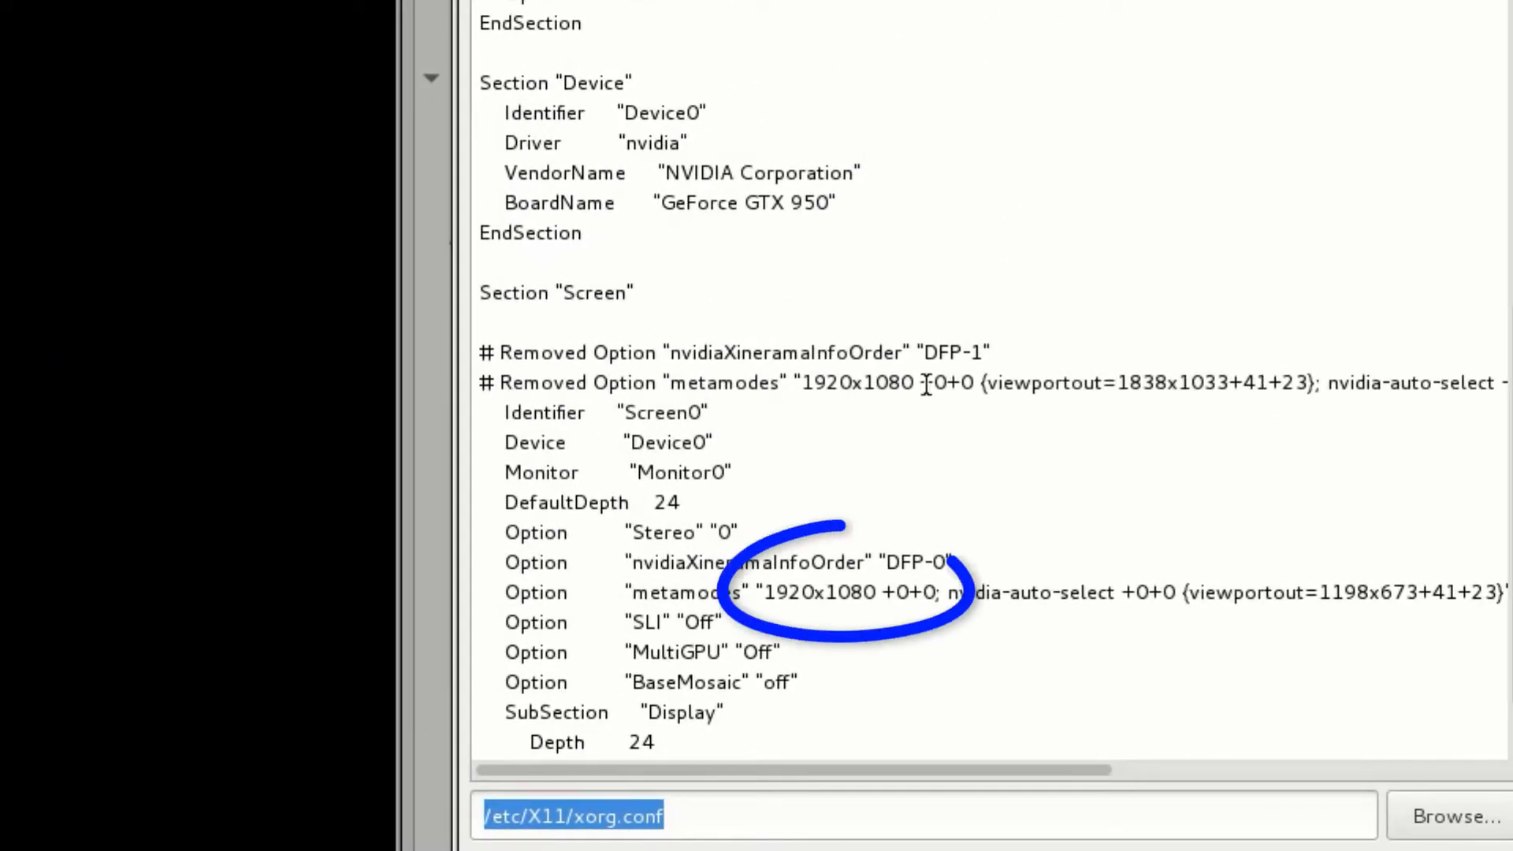
{"action": "mouse_move", "coordinate": [687, 593]}
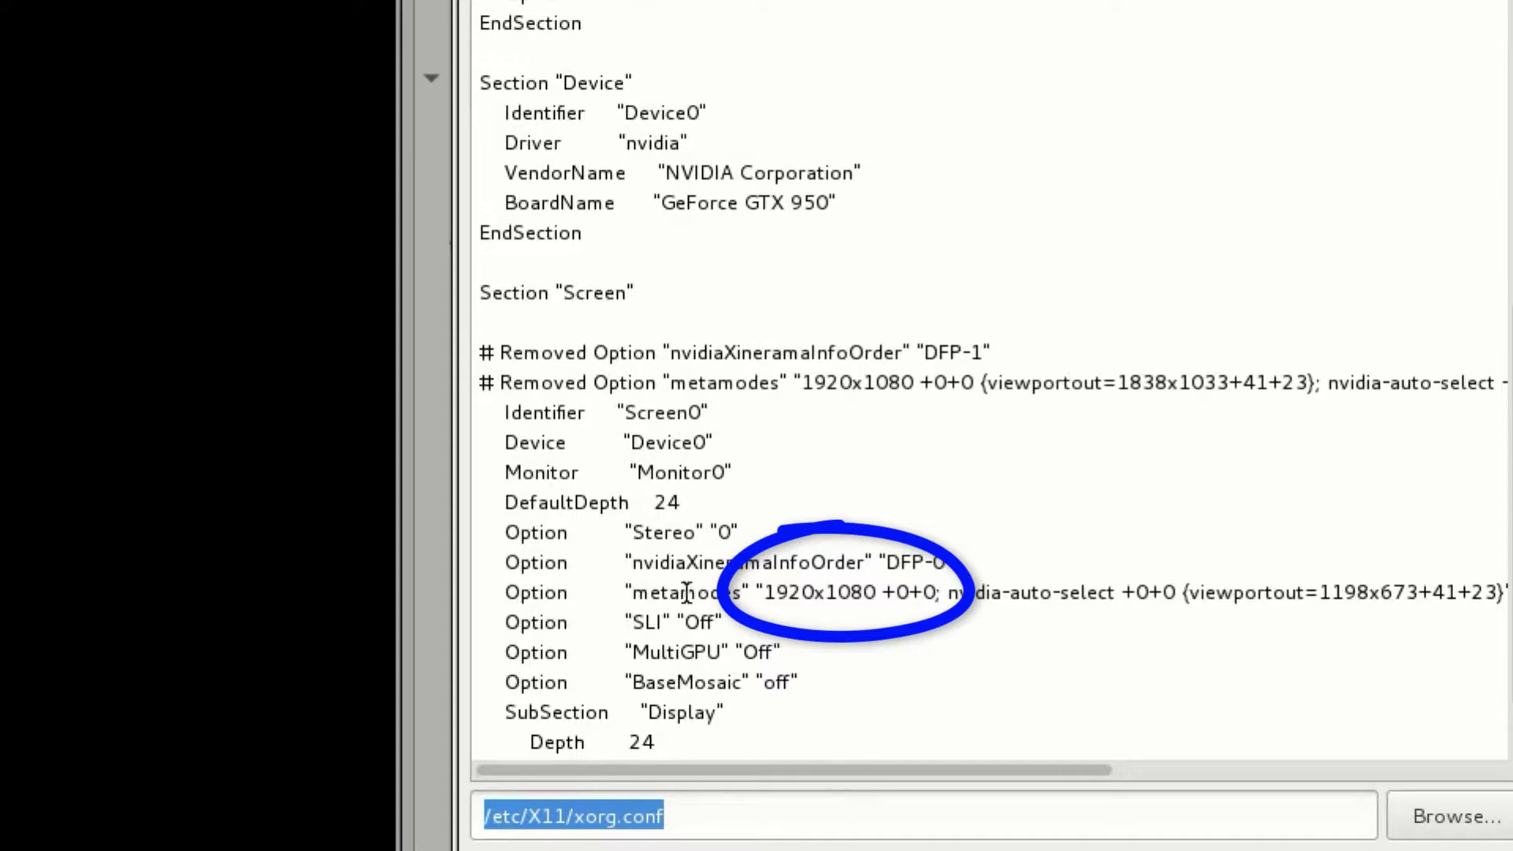
Drag across the bottom of the screen while comparing the preview's metamodes with the backup
{"action": "left_click_drag", "start_coordinate": [632, 592], "coordinate": [936, 593]}
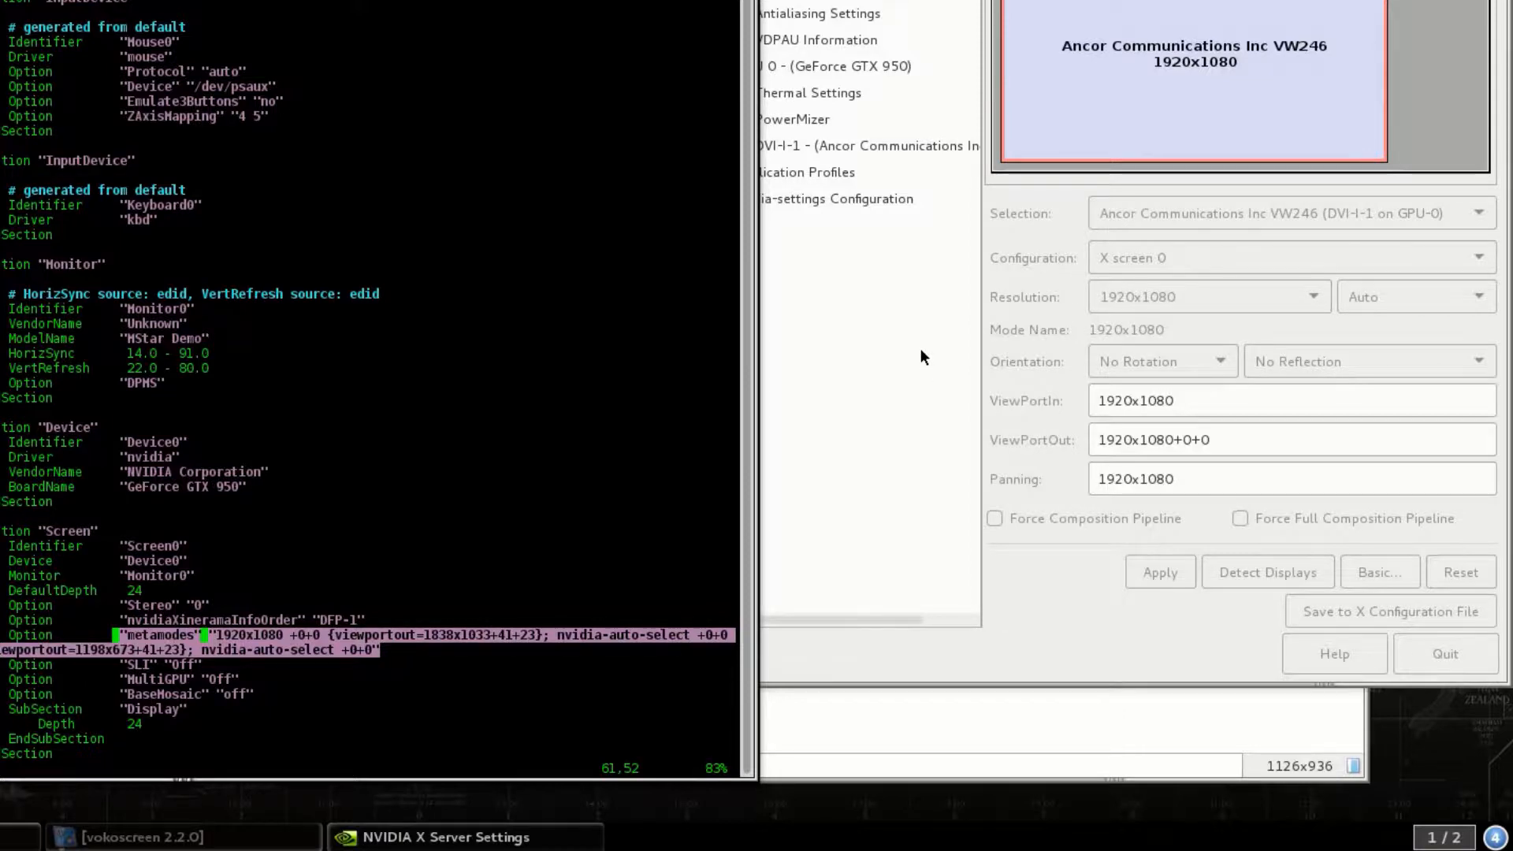
{"action": "mouse_move", "coordinate": [502, 264]}
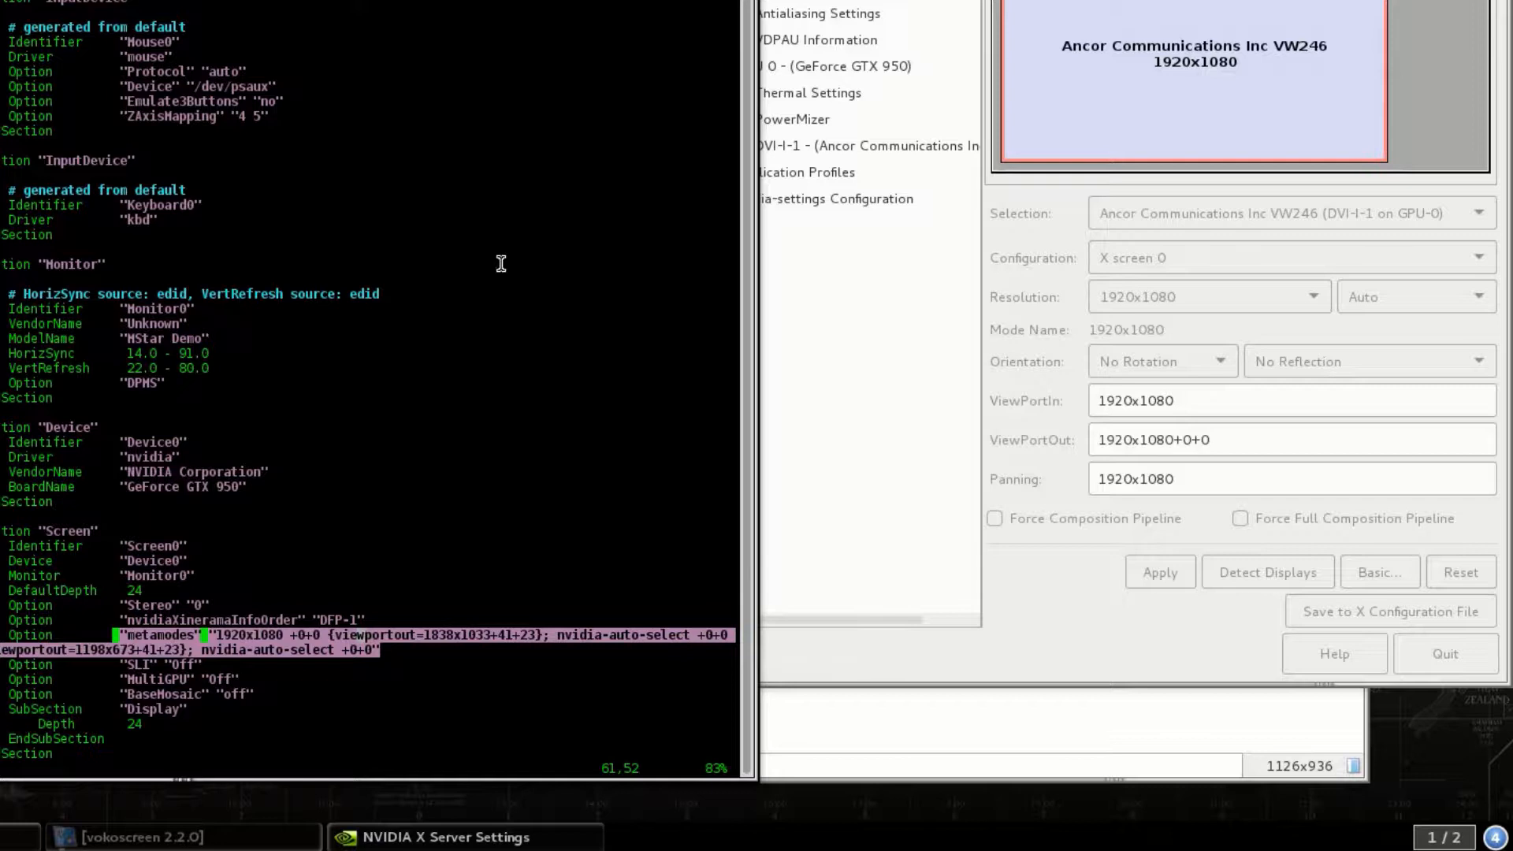
{"action": "mouse_move", "coordinate": [399, 155]}
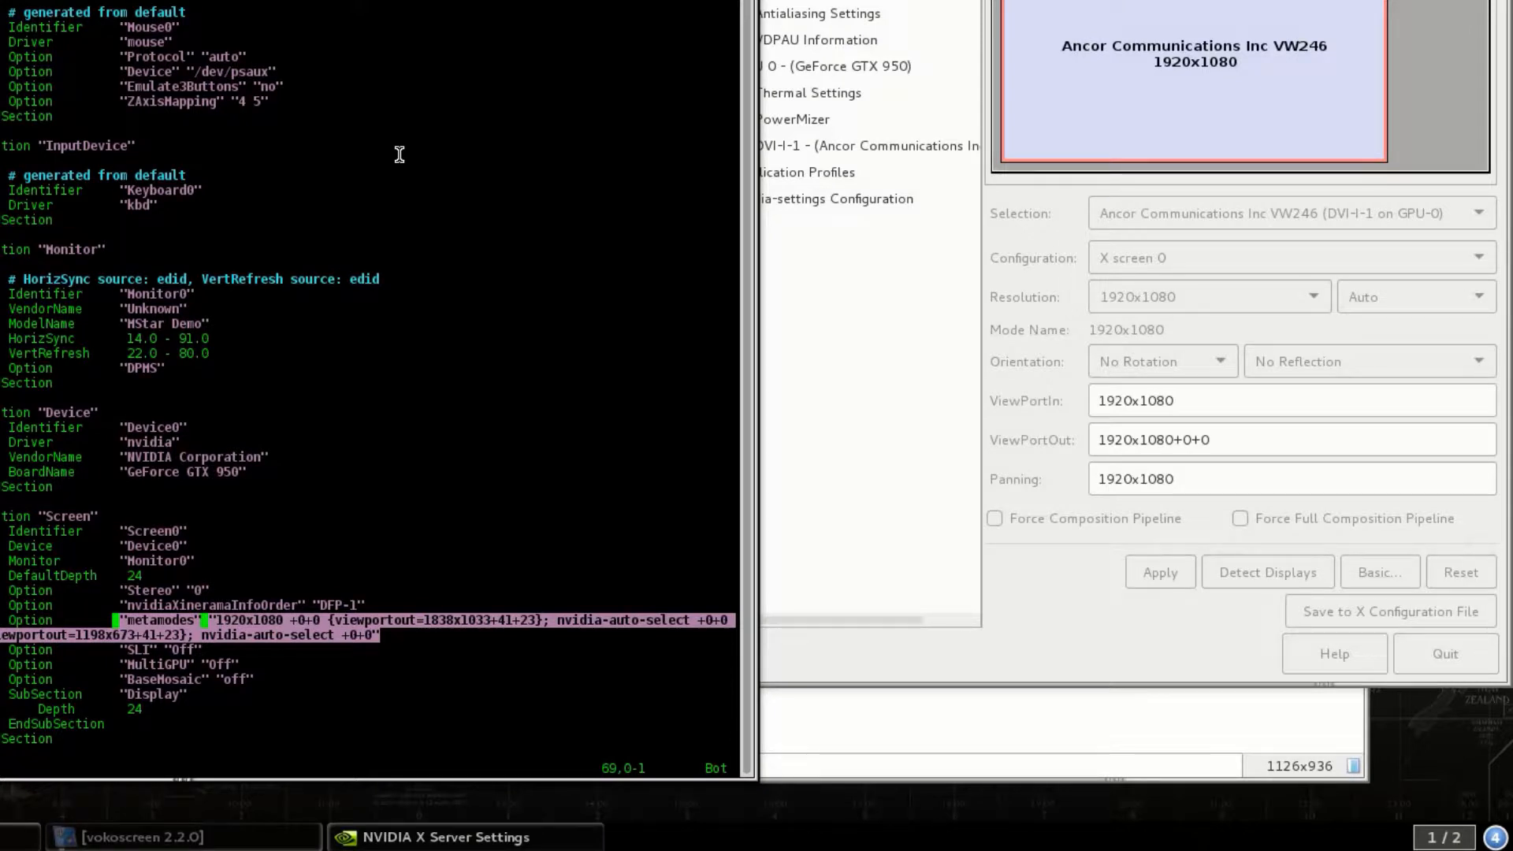
{"action": "mouse_move", "coordinate": [437, 668]}
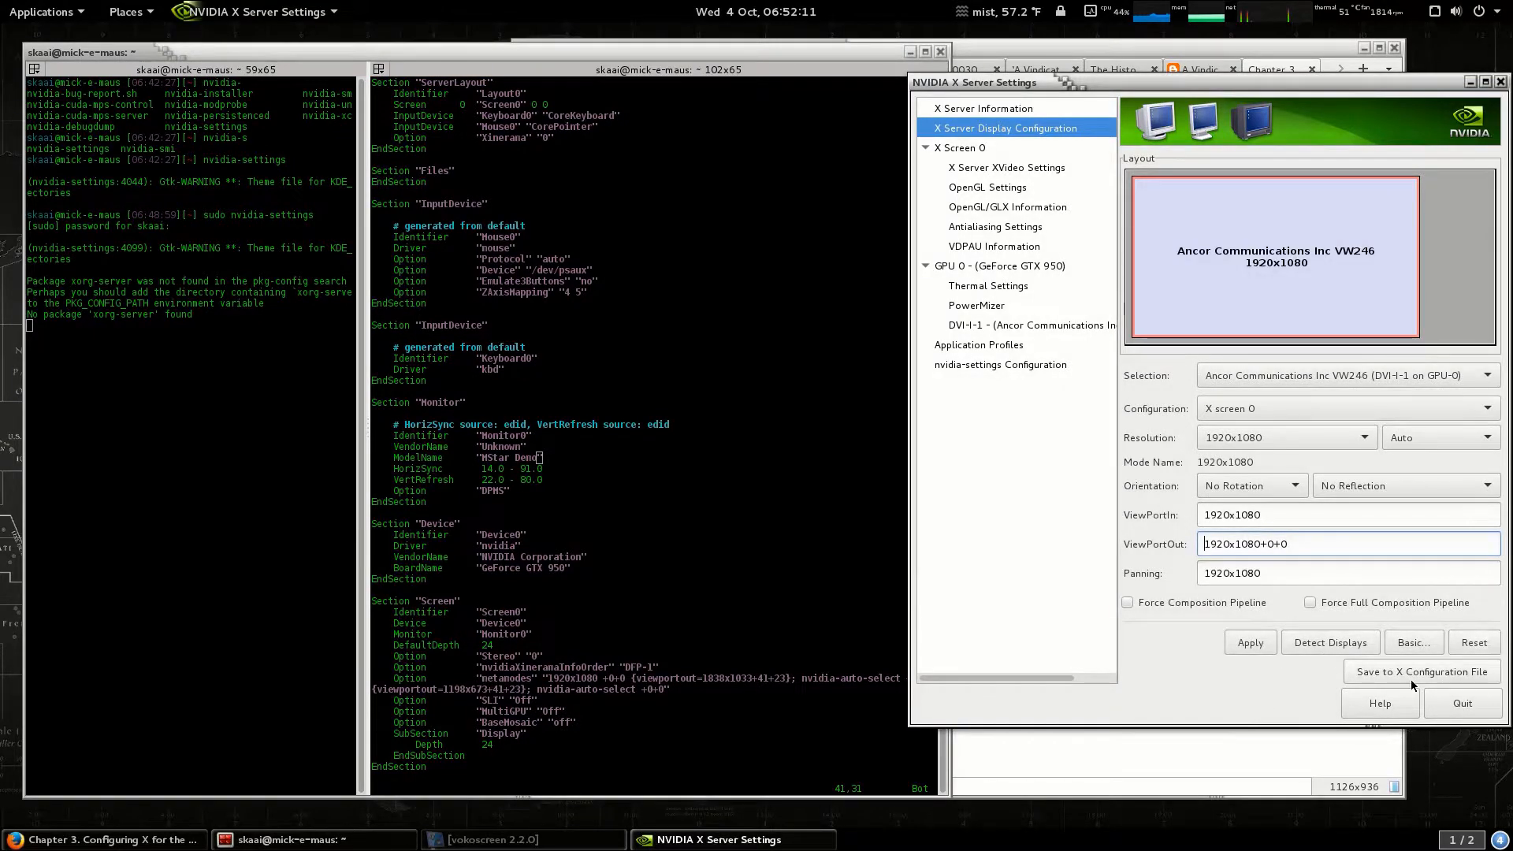
Reopen and close the Save to X Configuration File dialog, then Quit and confirm
{"action": "left_click", "coordinate": [1422, 671]}
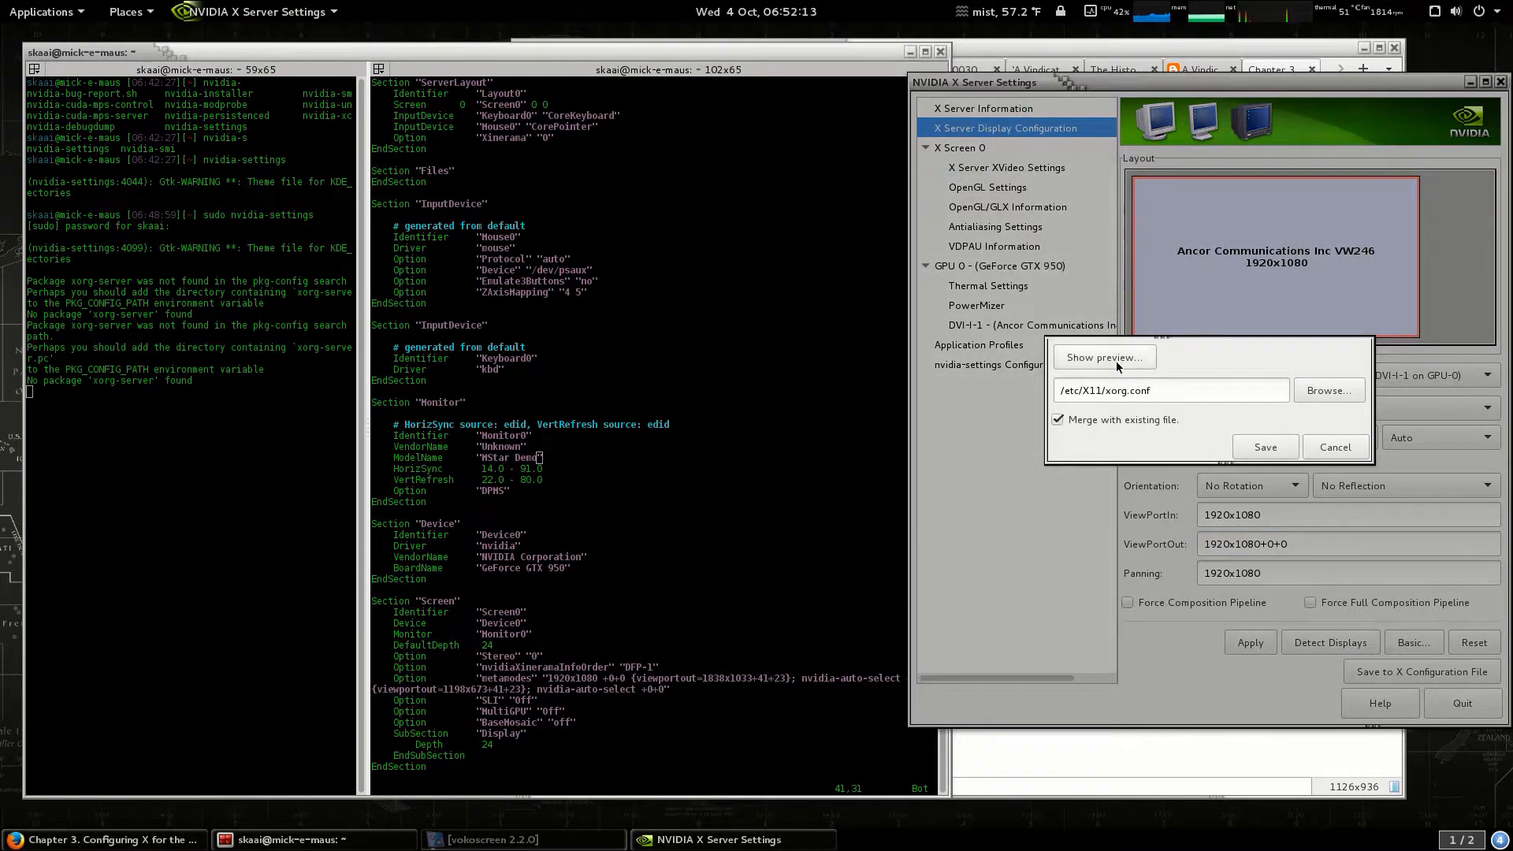
{"action": "left_click", "coordinate": [1104, 357]}
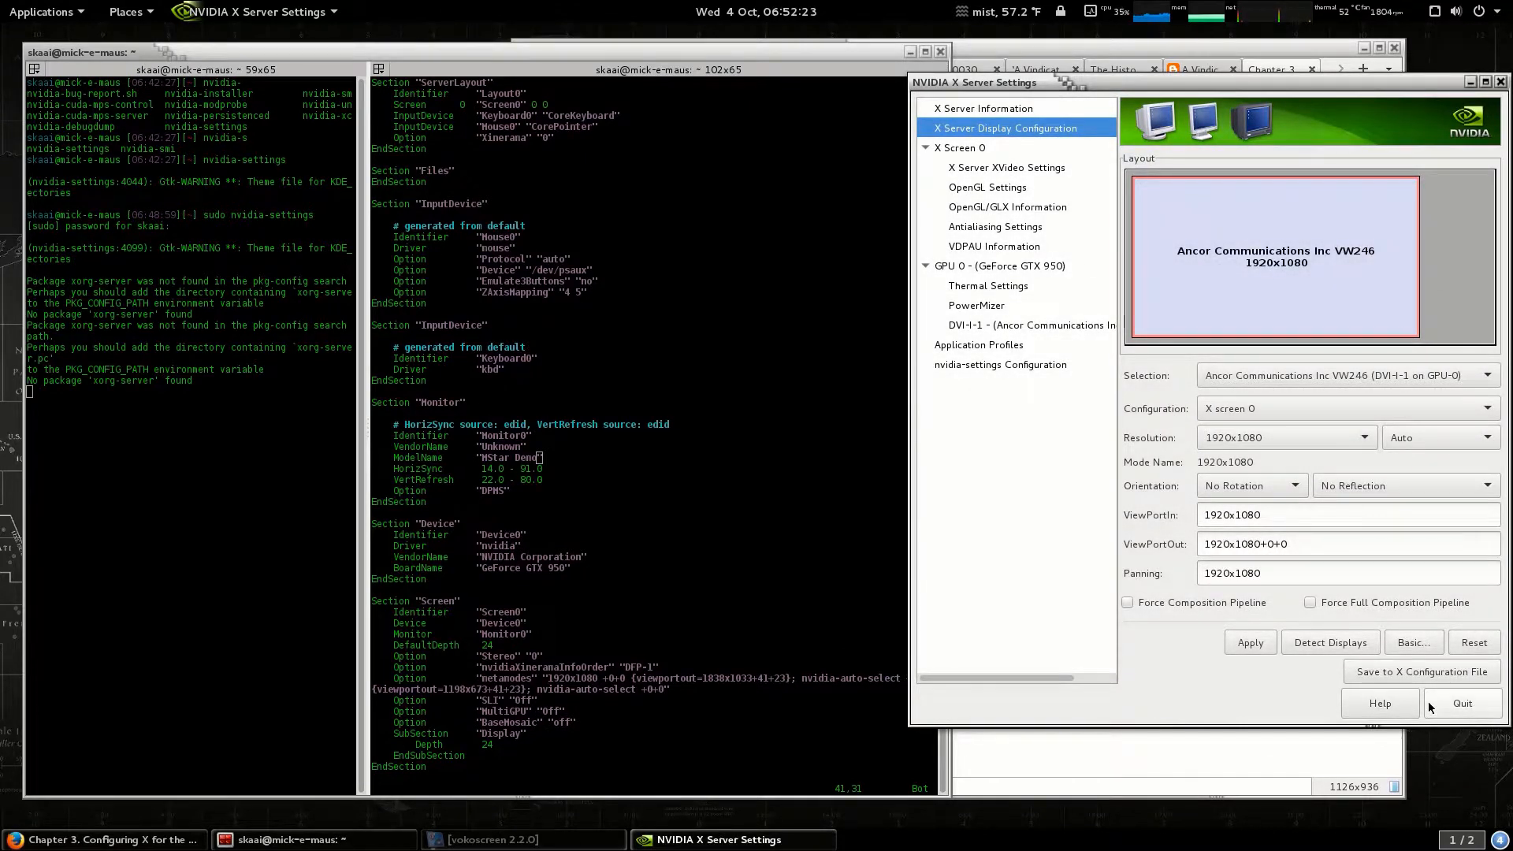
{"action": "left_click", "coordinate": [1463, 703]}
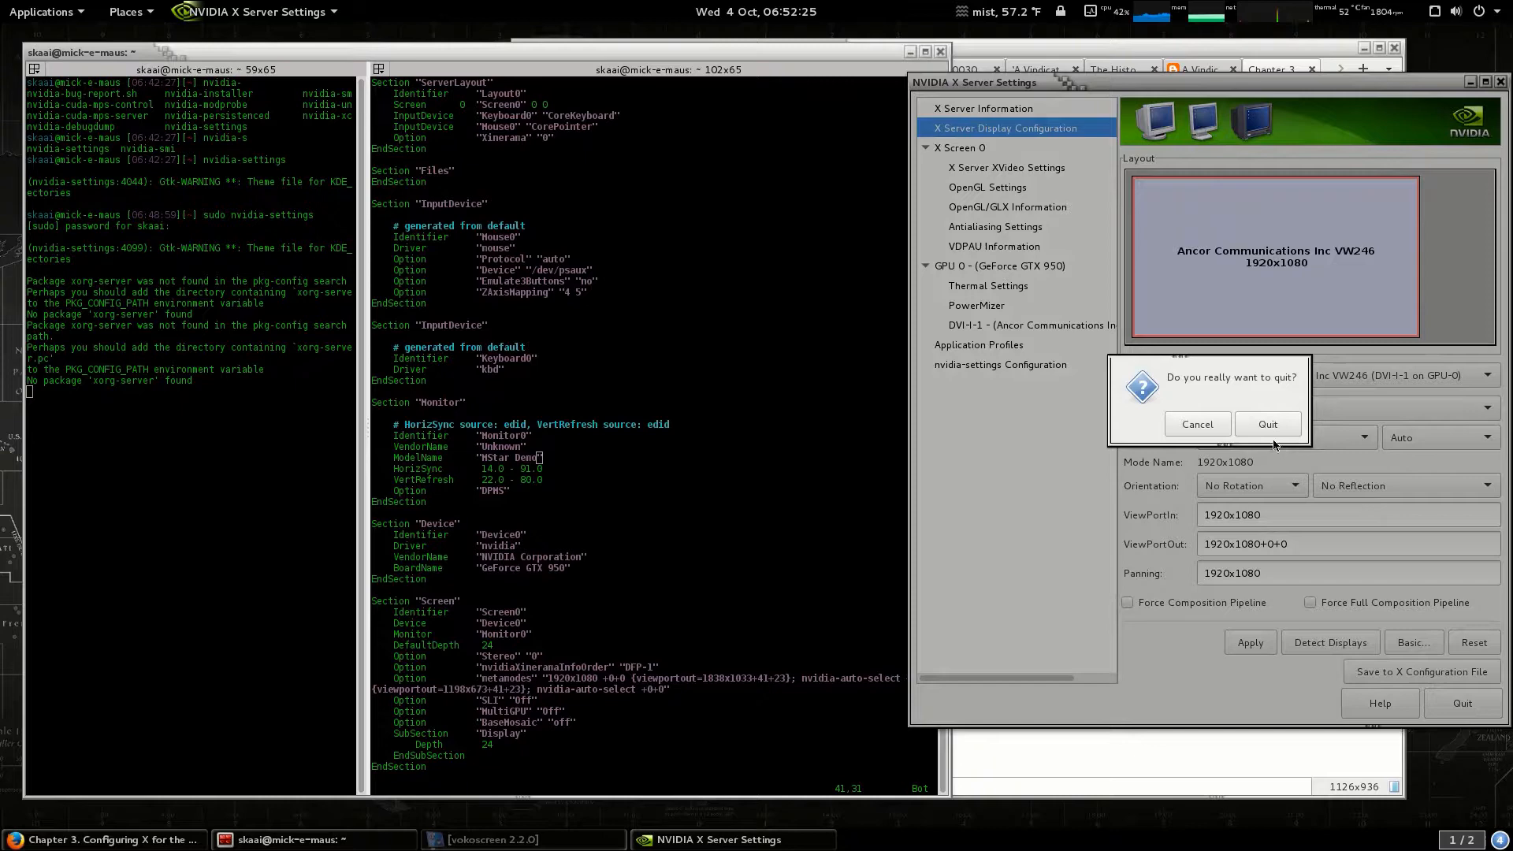
{"action": "left_click", "coordinate": [1268, 424]}
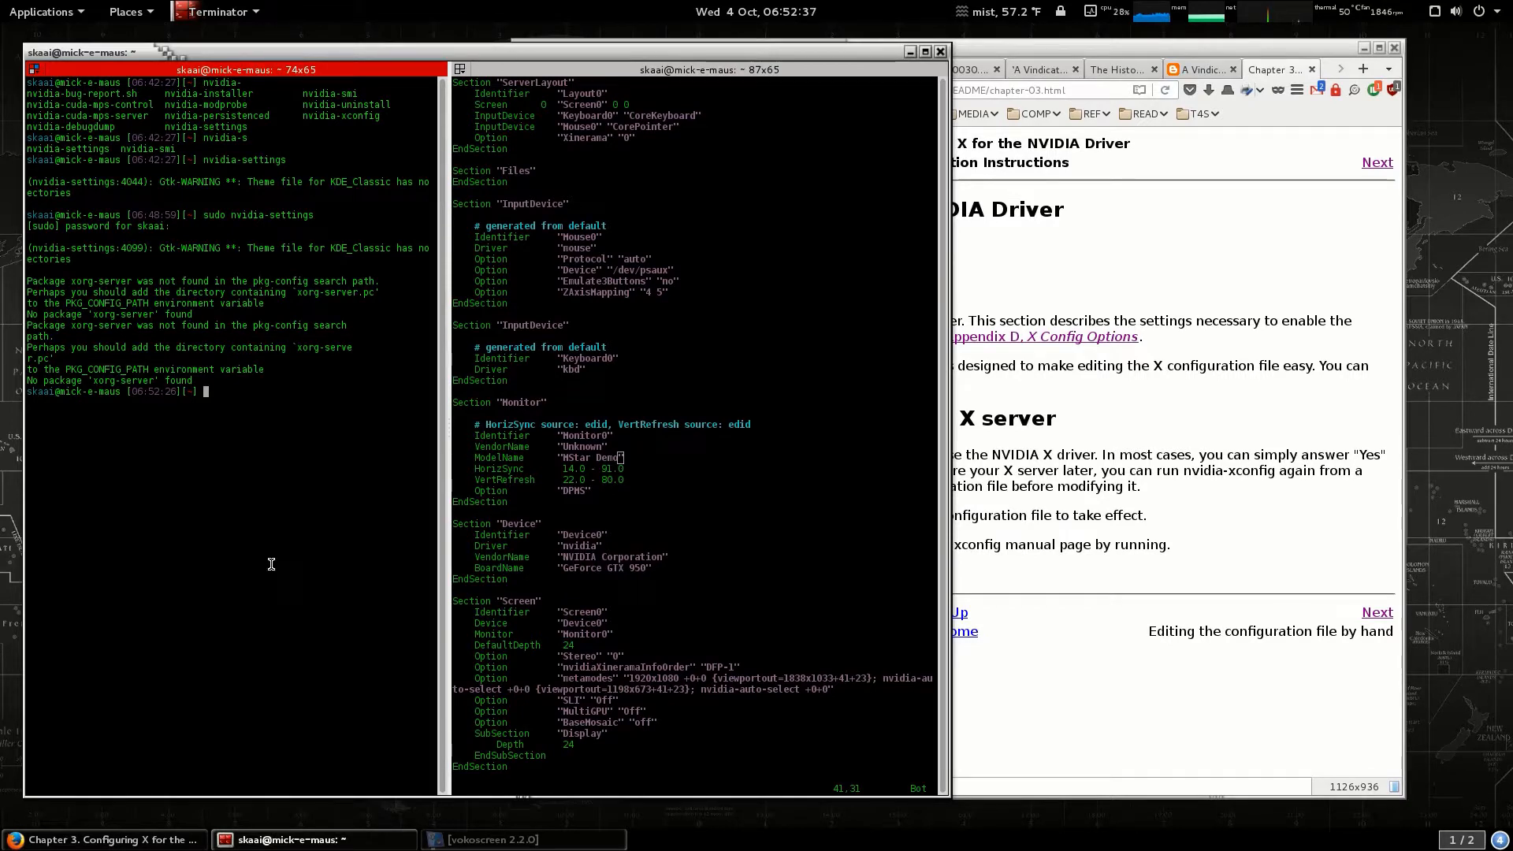
Type sudo nv in the left pane, completing it to sudo nvidia-settings
{"action": "type", "text": "sudo"}
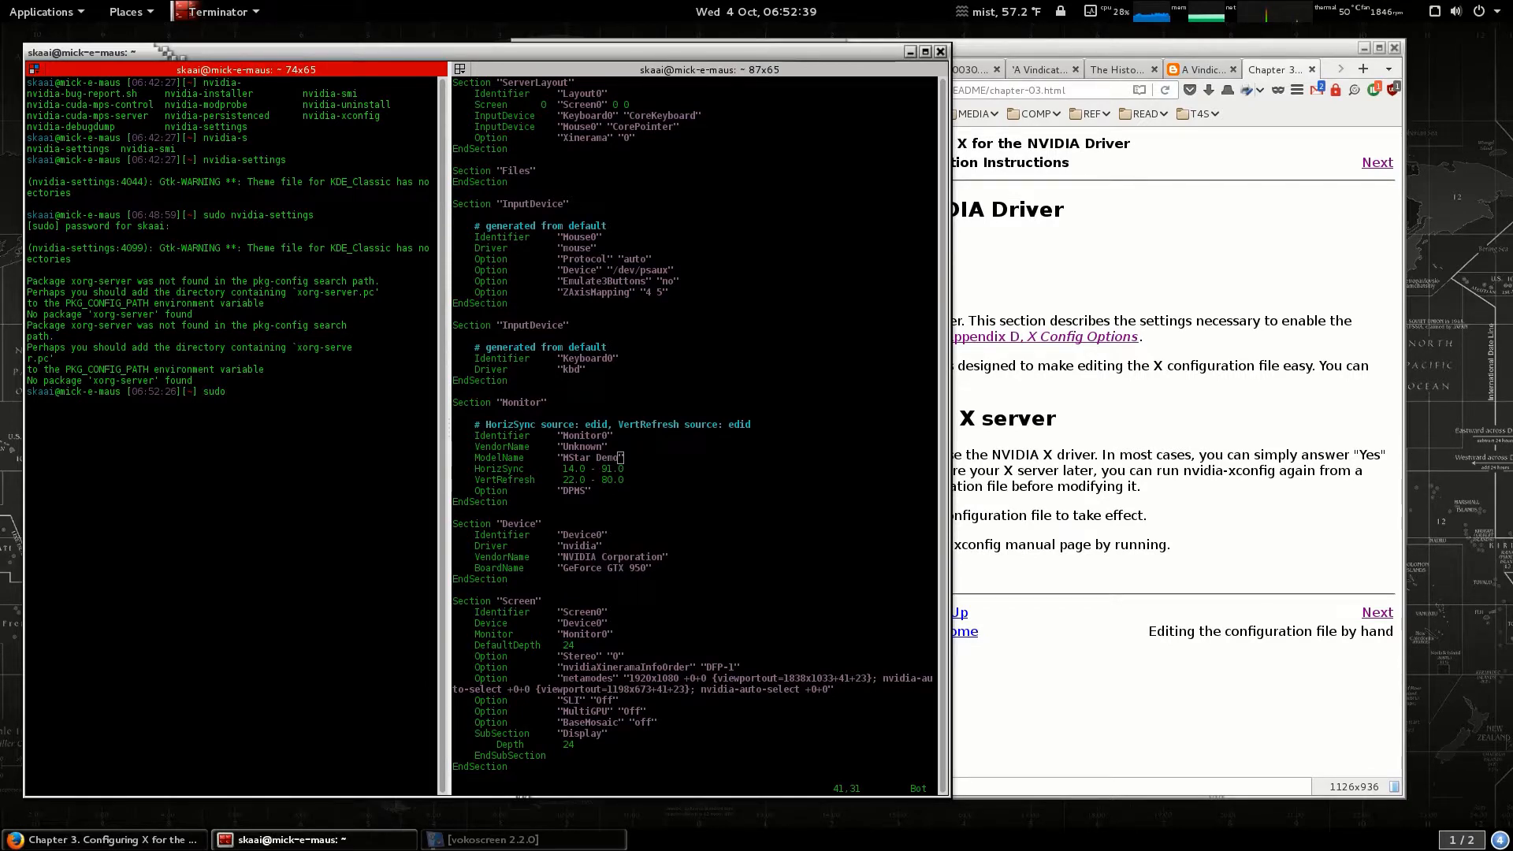
{"action": "type", "text": "nvidia-settings"}
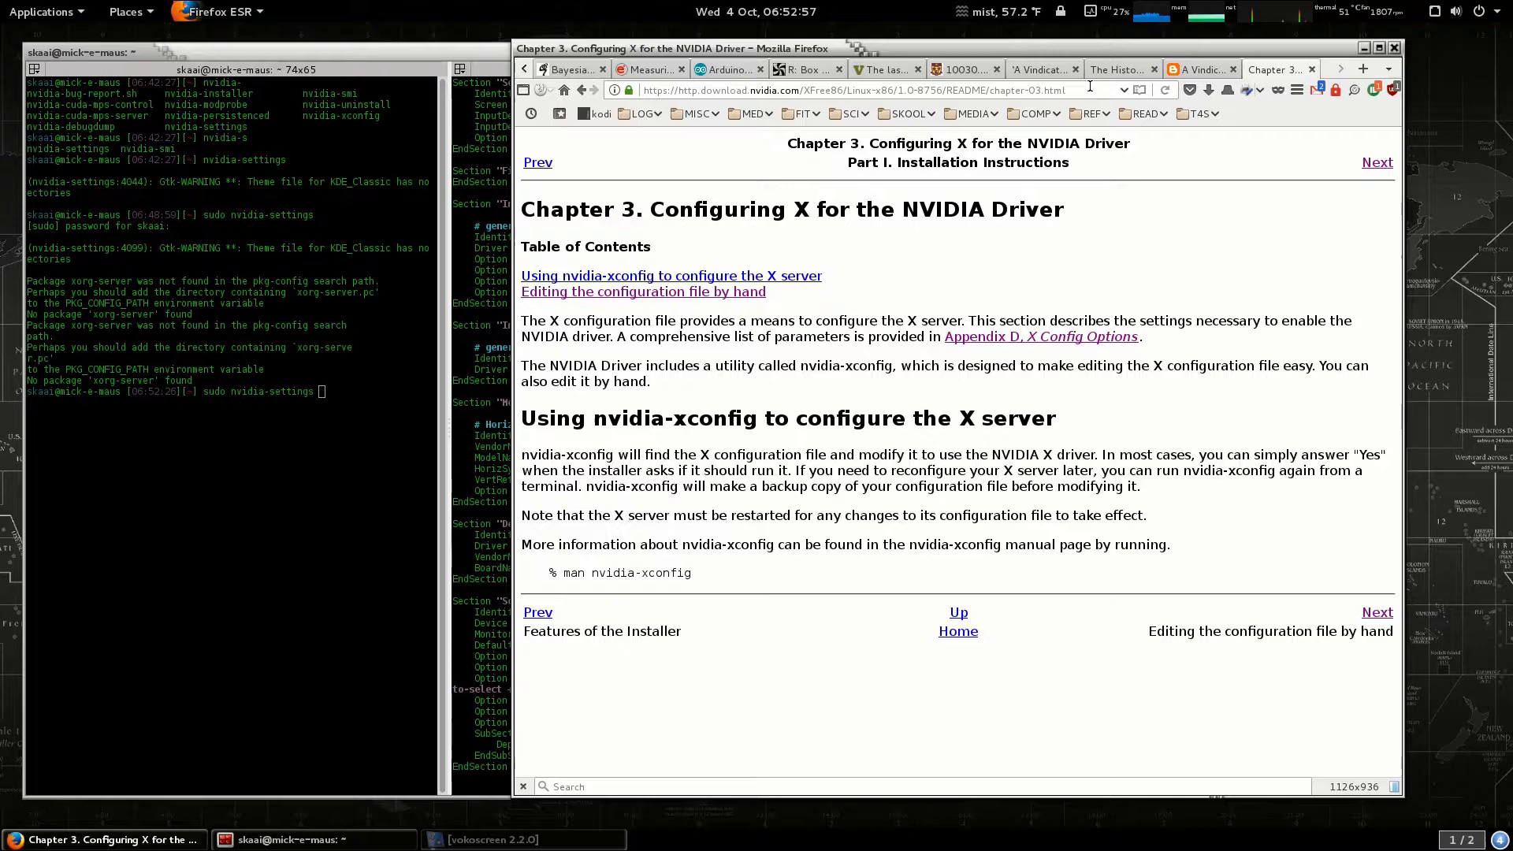
{"action": "mouse_move", "coordinate": [1097, 103]}
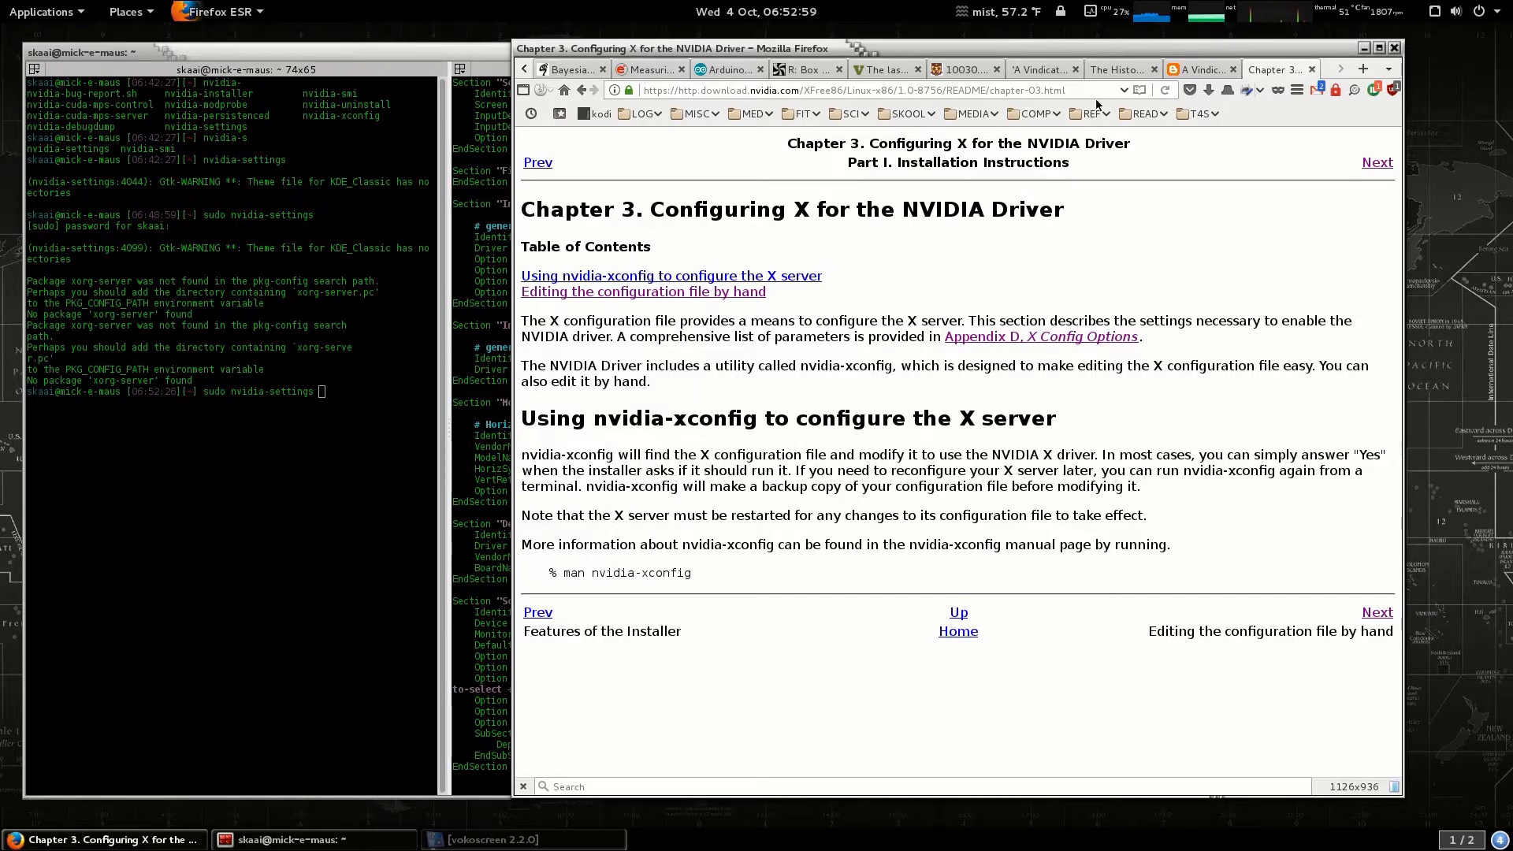